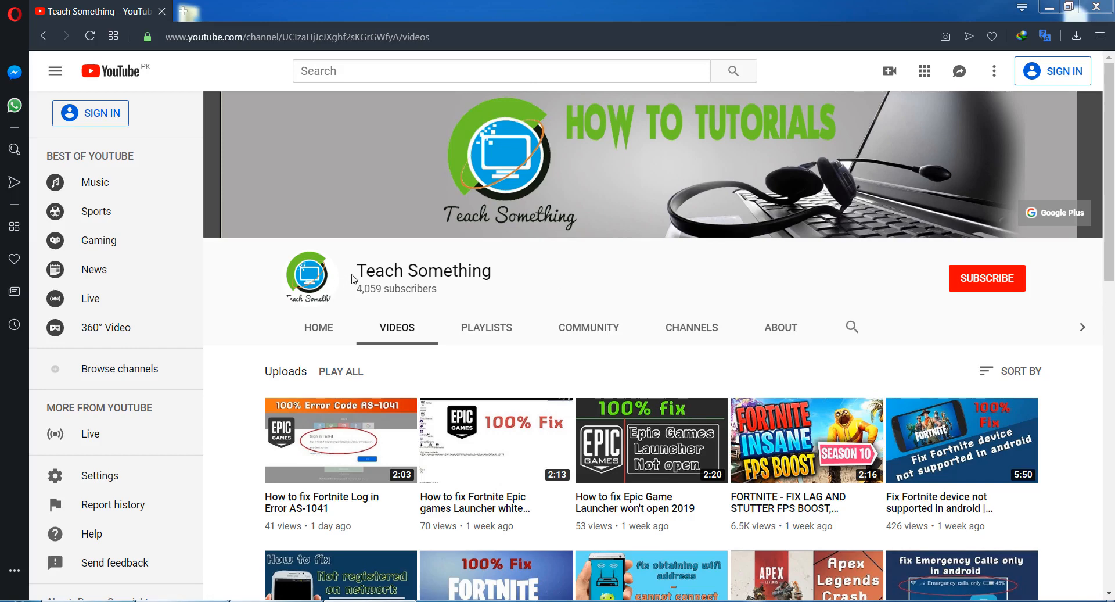
Step: Highlight the Teach Something channel name on the YouTube page
double_click(422, 270)
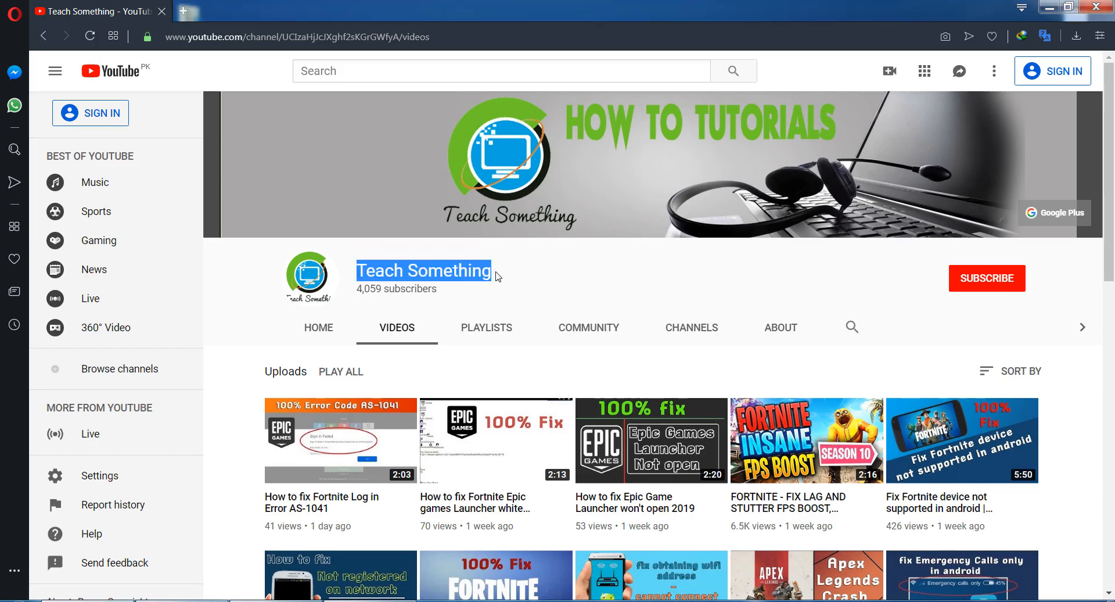
mouse_move(565, 277)
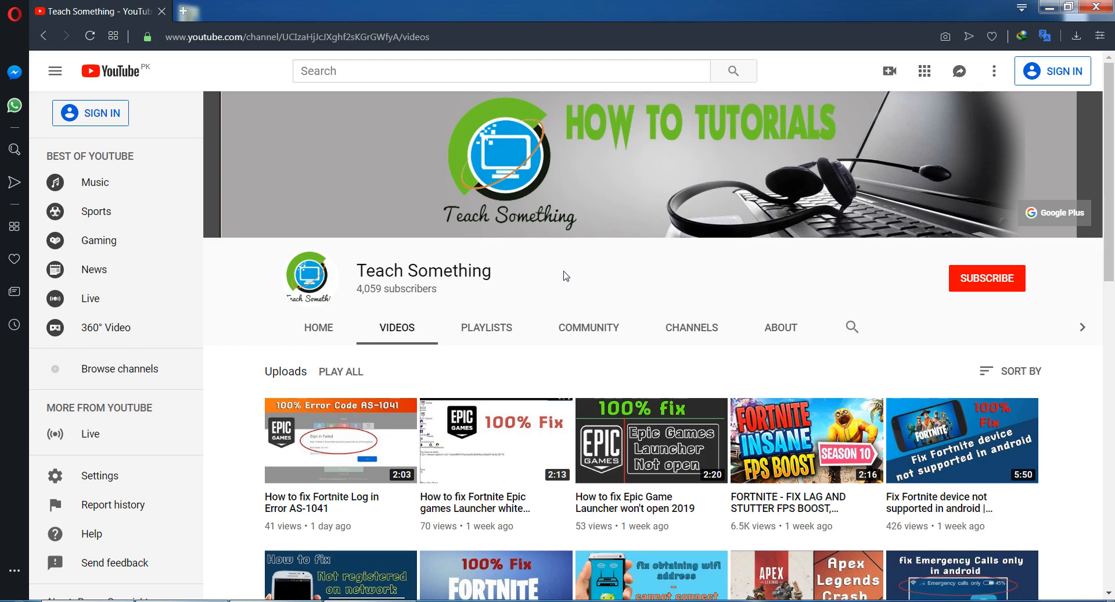
mouse_move(981, 279)
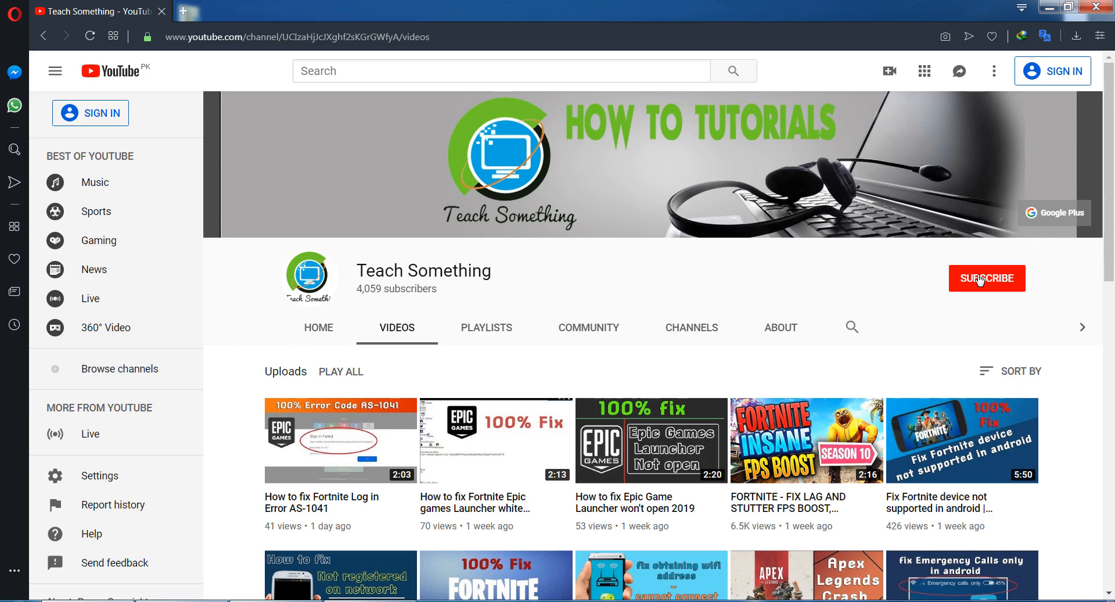
mouse_move(764, 270)
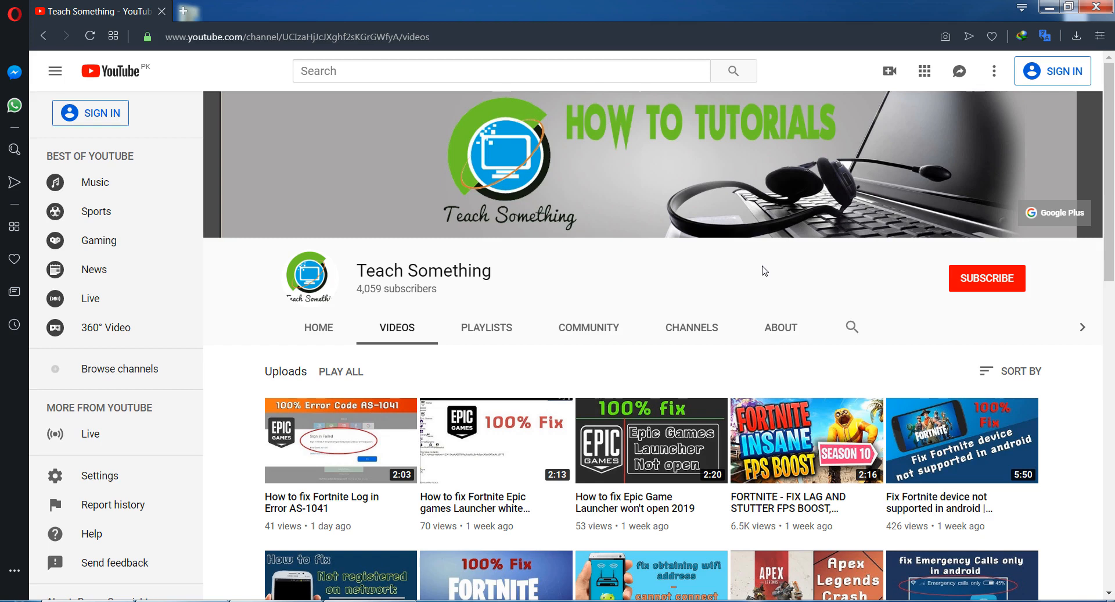
mouse_move(670, 170)
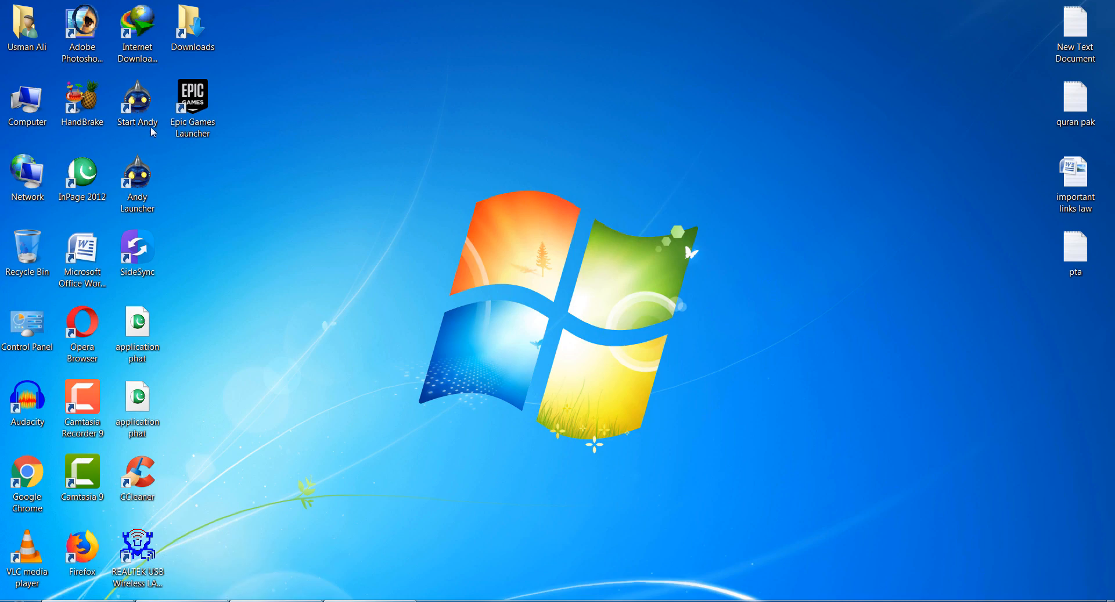
Step: Append -http=wininet -OpenGL to the Epic Games Launcher shortcut target and save it
right_click(192, 93)
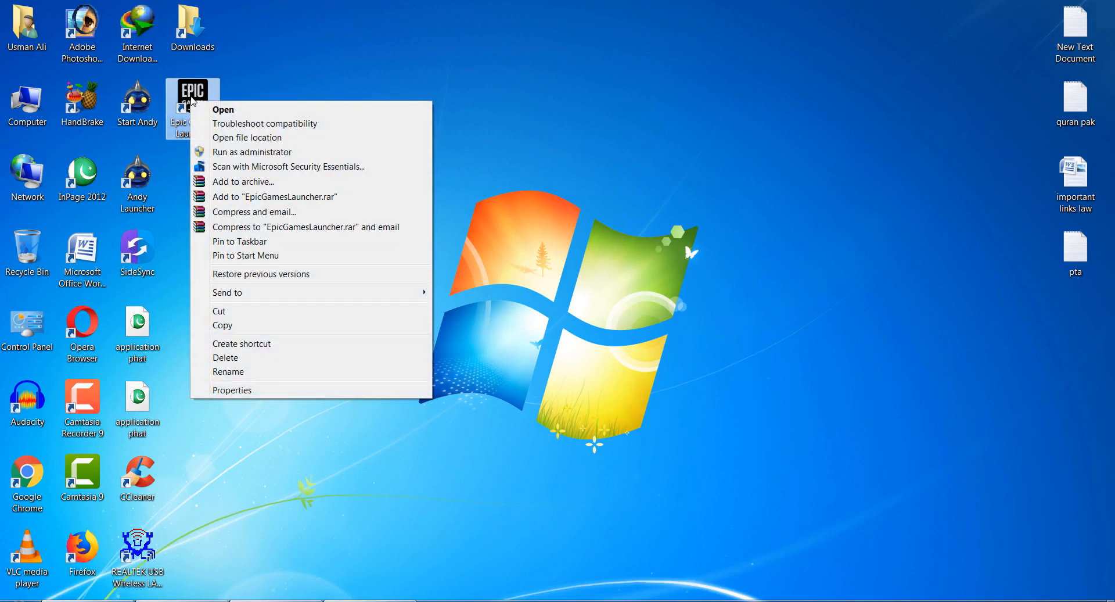
mouse_move(243, 395)
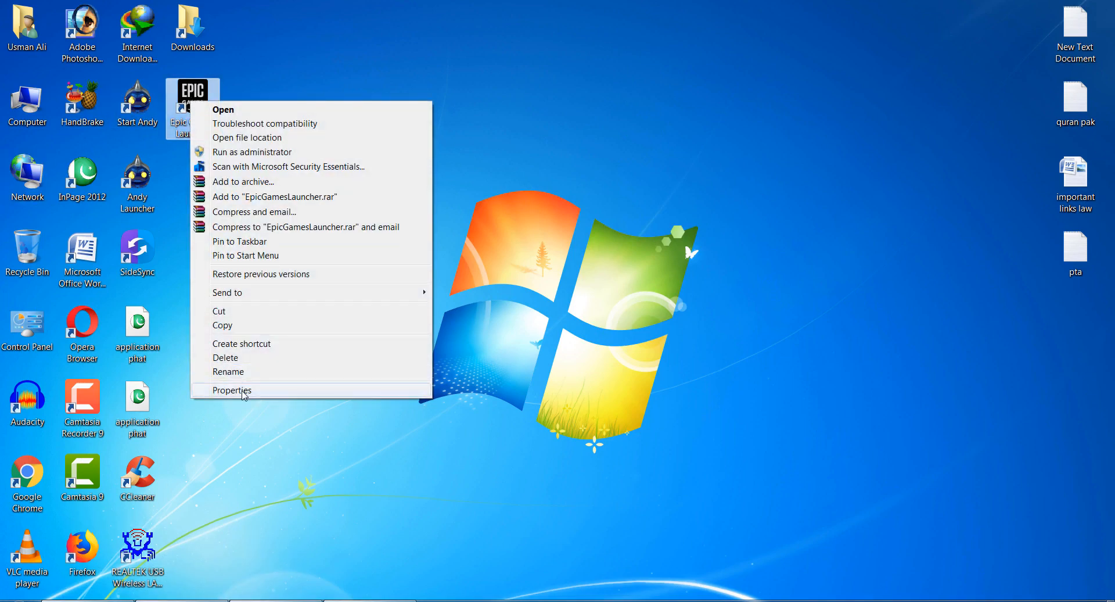
click(231, 391)
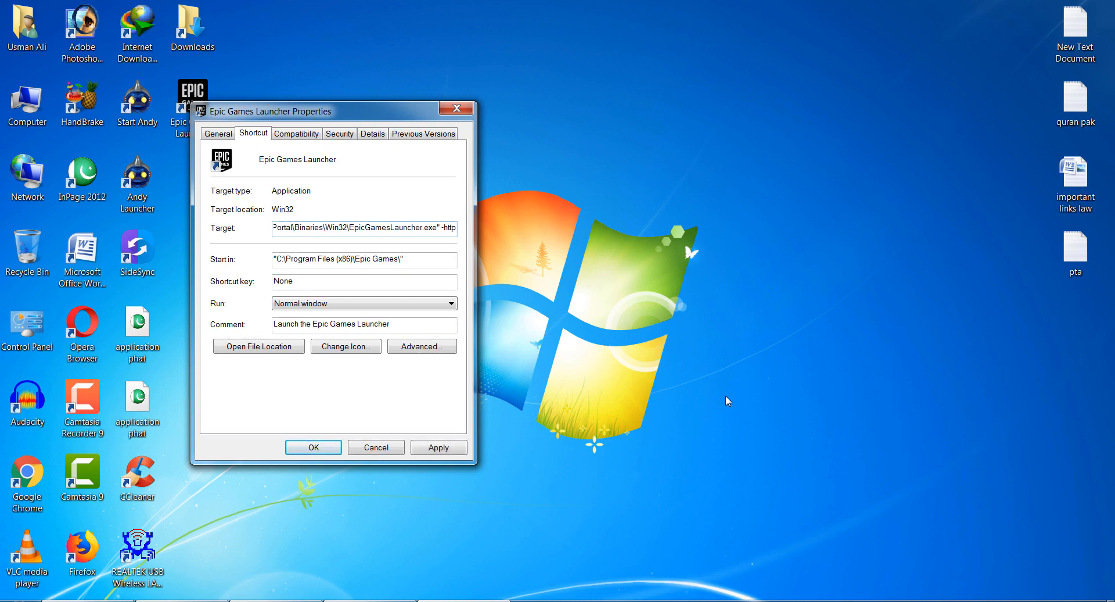
click(364, 228)
text(= wininet -OpenG)
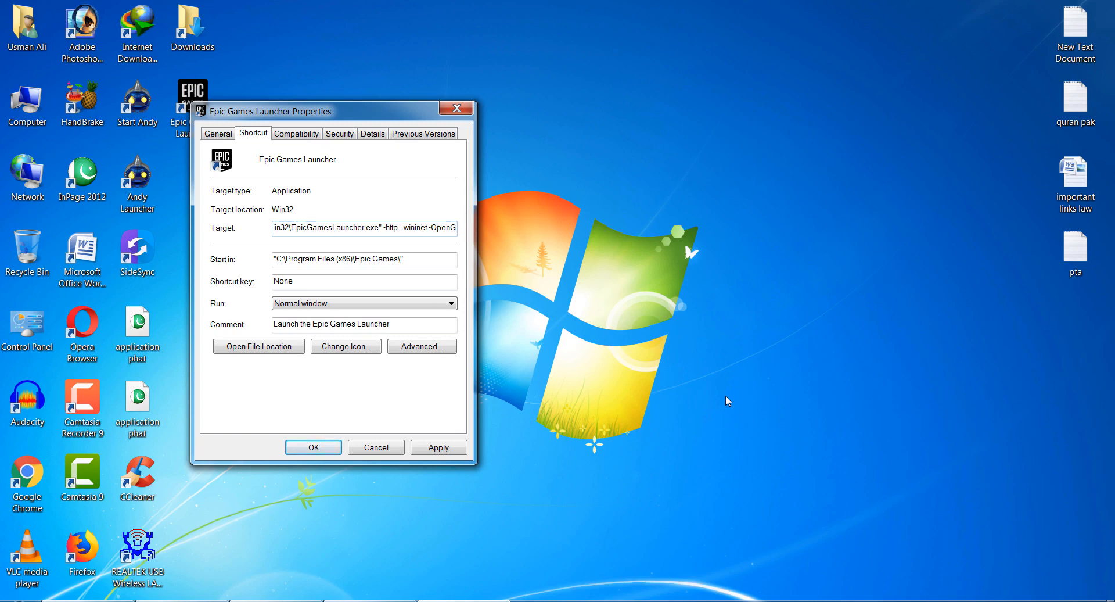
click(448, 229)
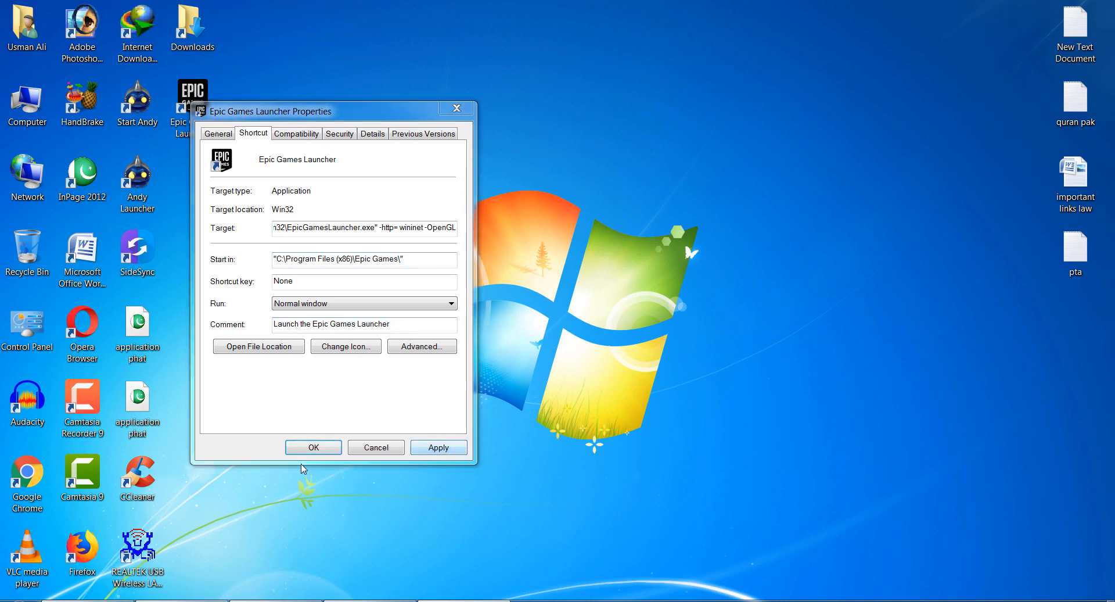
triple_click(364, 228)
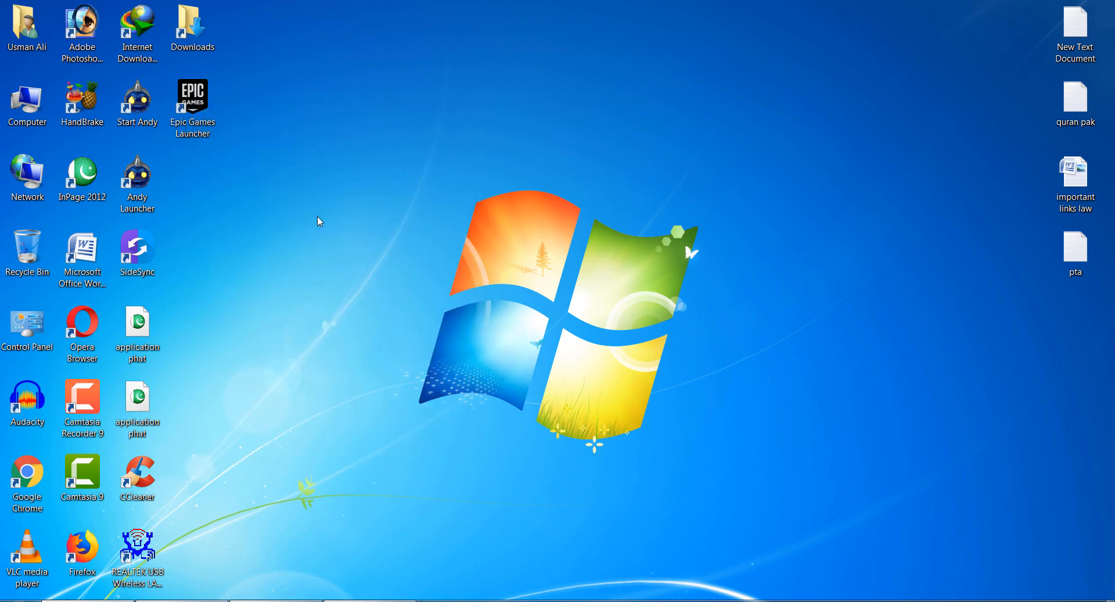
mouse_move(560, 258)
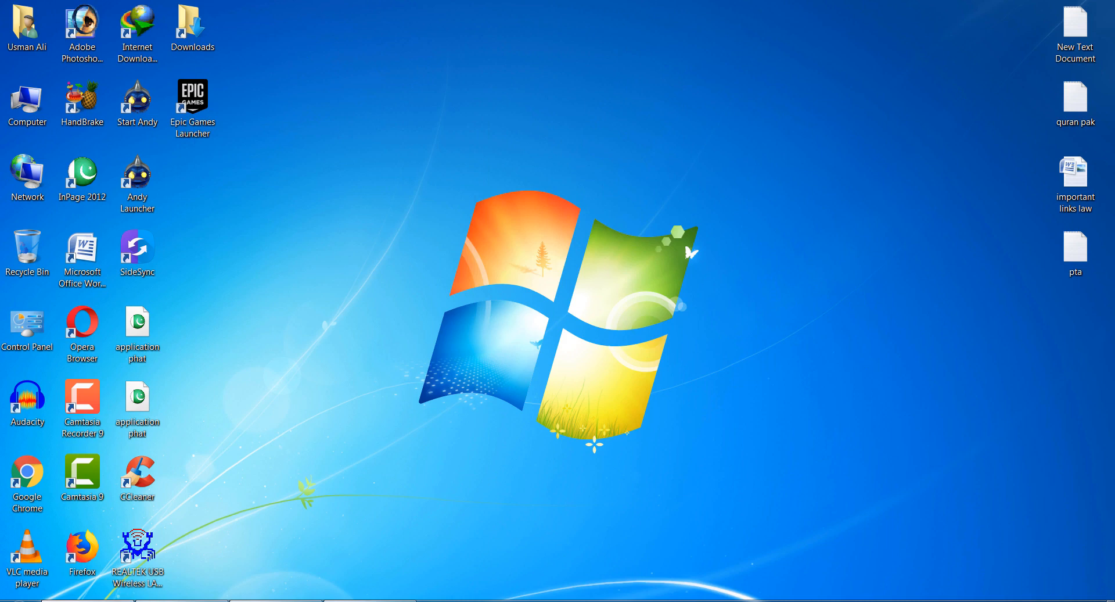
Step: Reach the Network Connections list via Control Panel's Network and Sharing Center
click(10, 596)
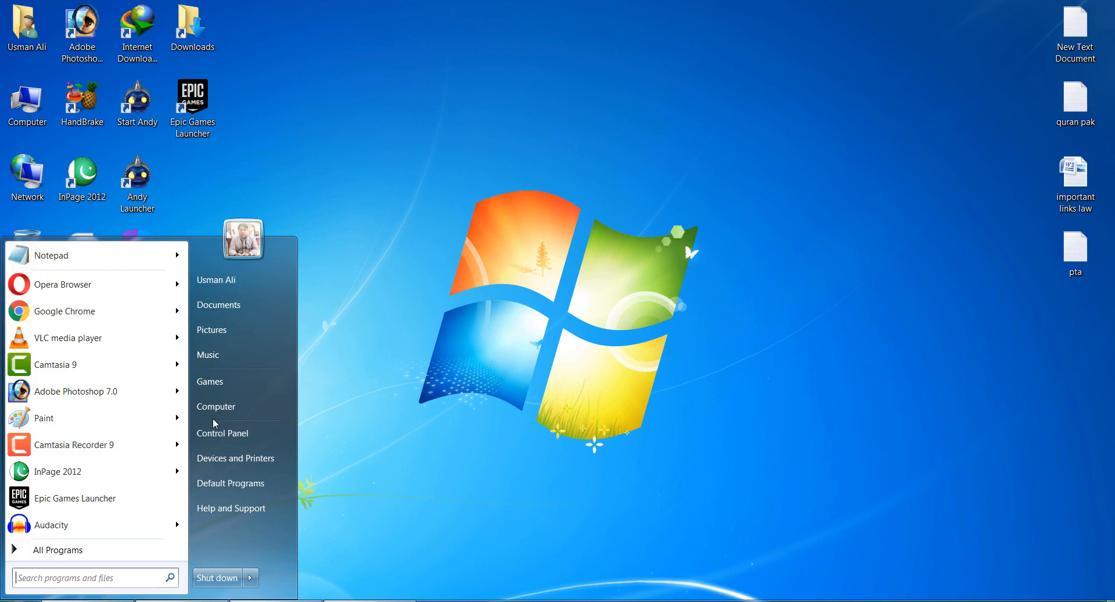
click(222, 432)
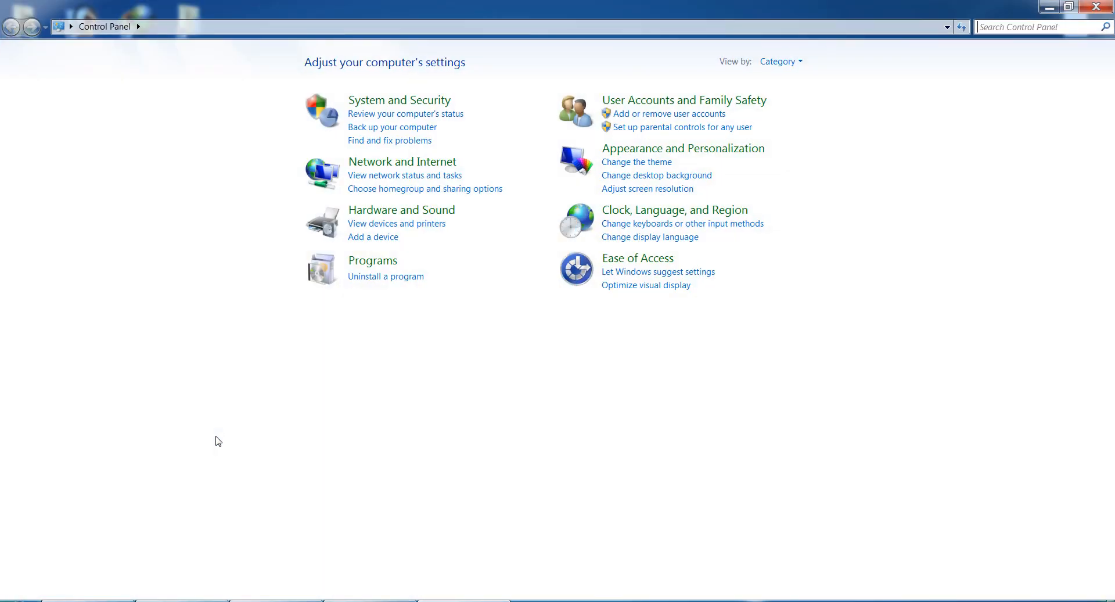
mouse_move(402, 162)
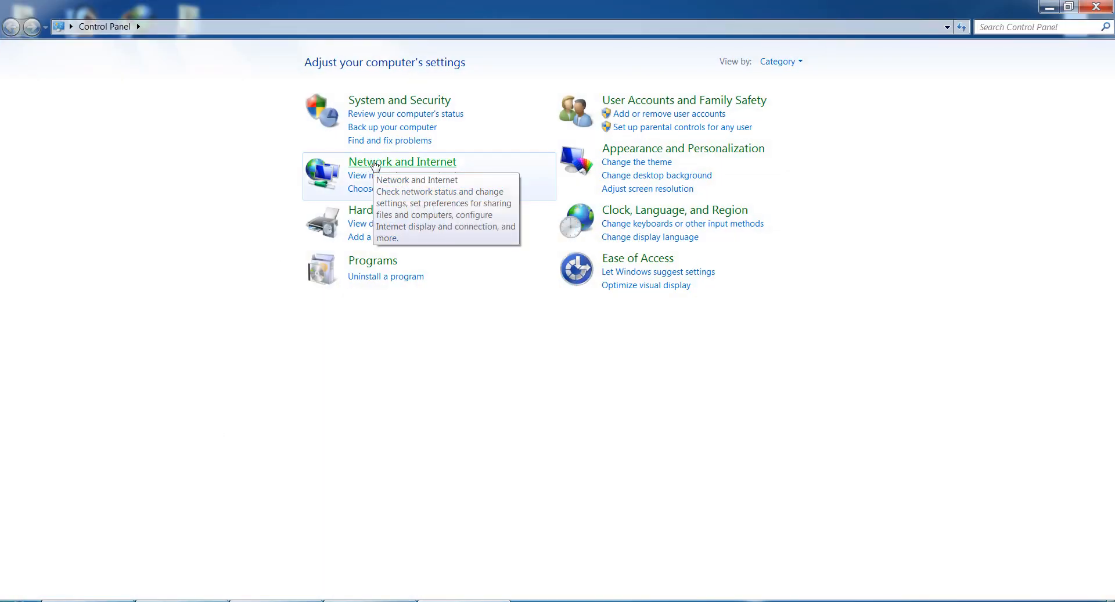
mouse_move(441, 432)
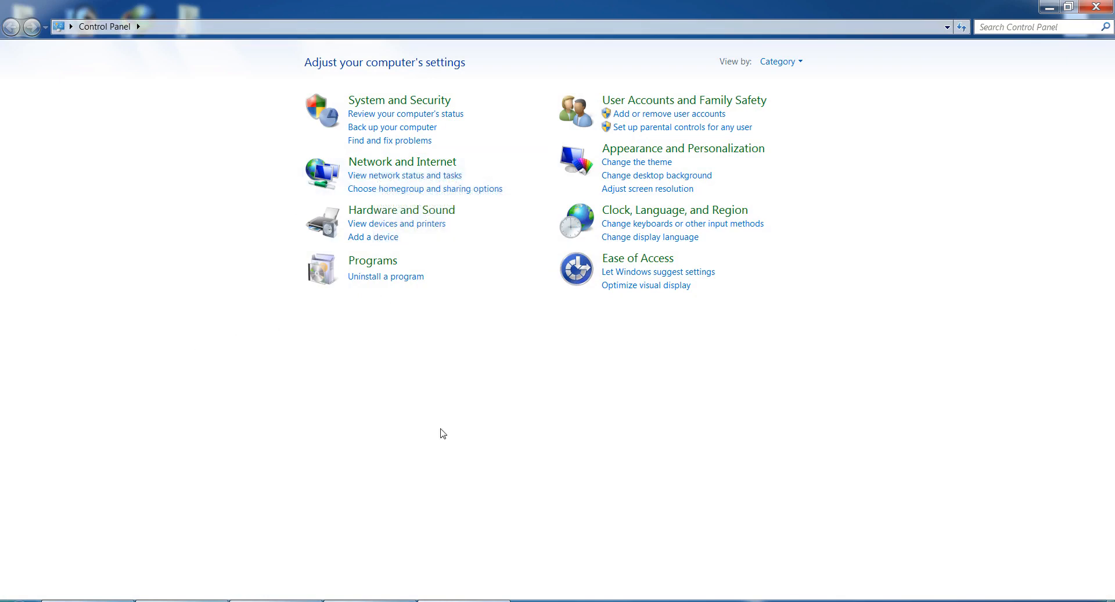
click(403, 161)
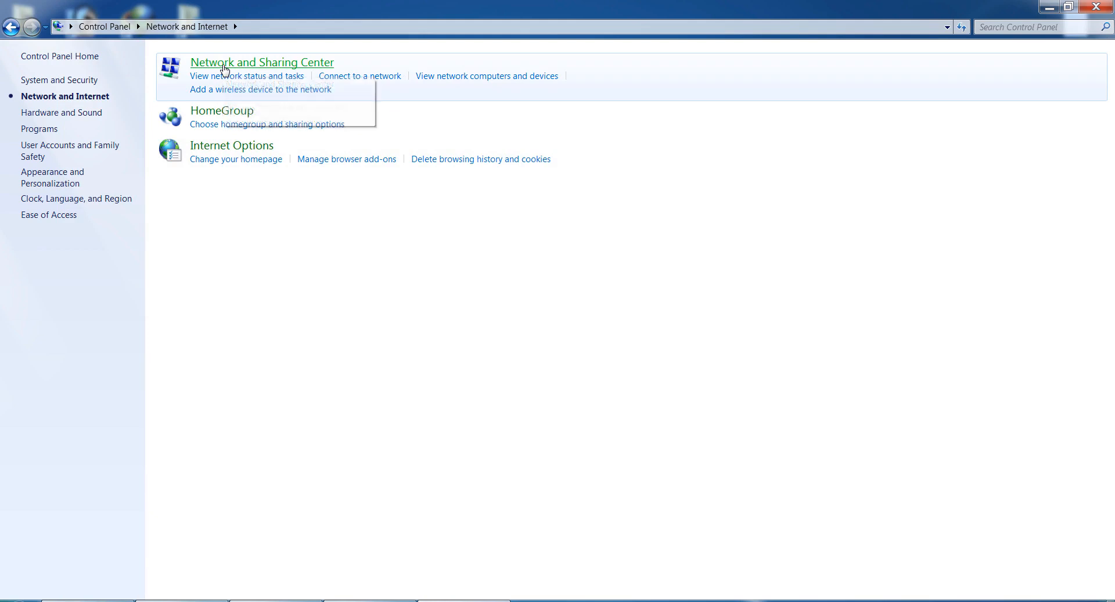
click(262, 62)
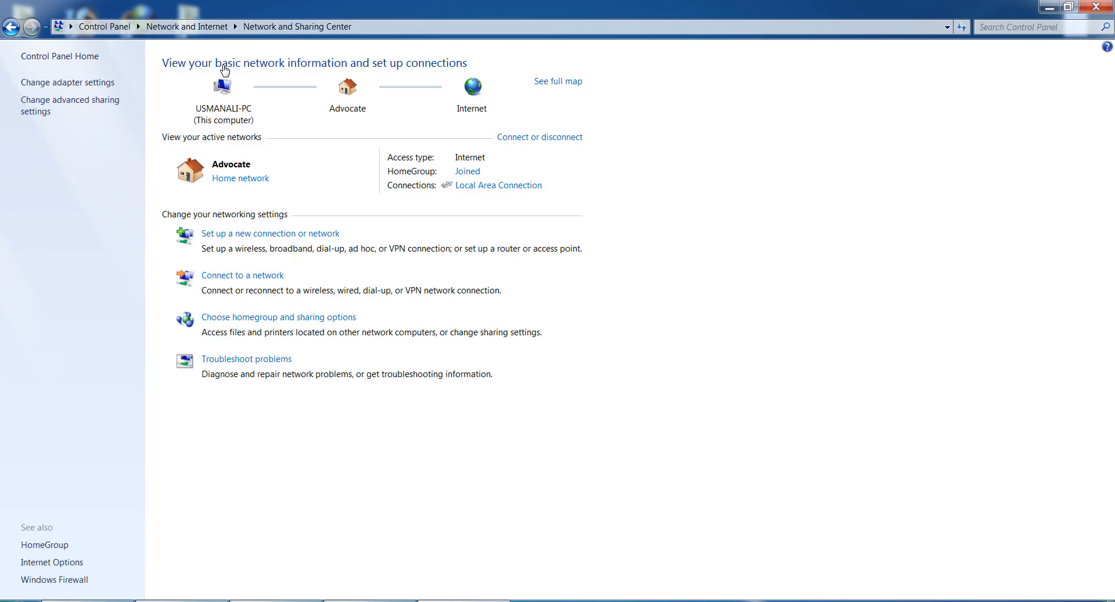
click(67, 82)
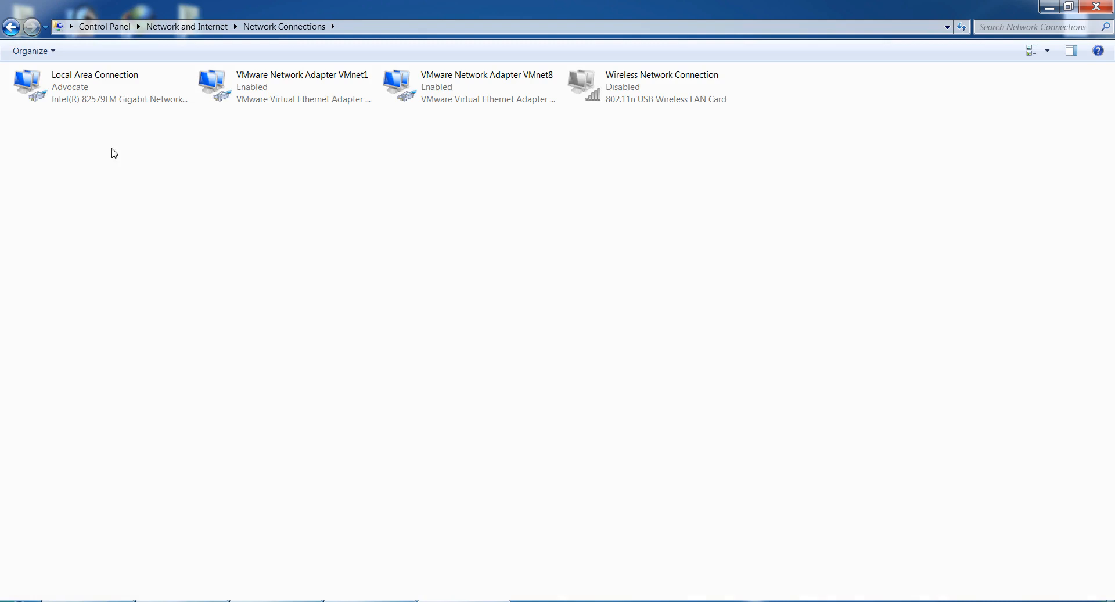
mouse_move(120, 207)
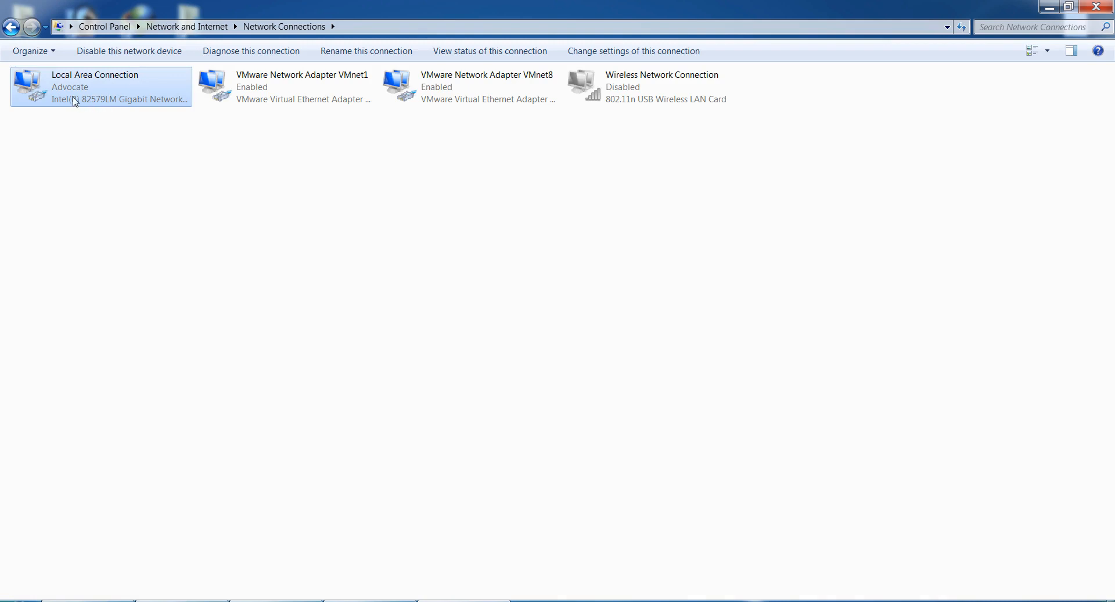
Step: Show the Local Area Connection's IPv4 properties with DNS 4.2.2.3 and 4.2.2.4
right_click(71, 100)
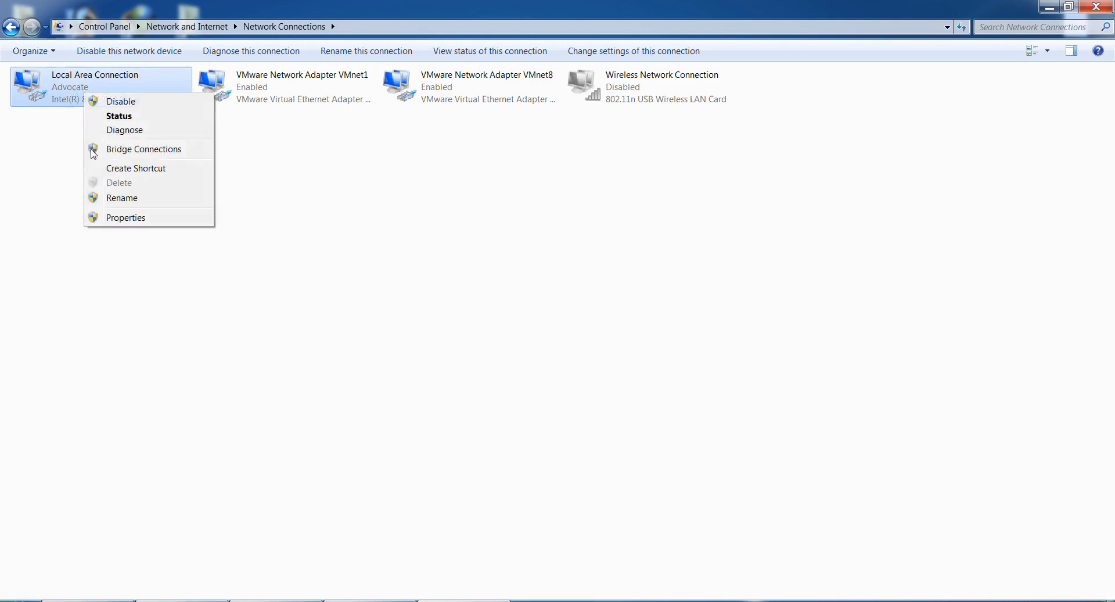
click(112, 223)
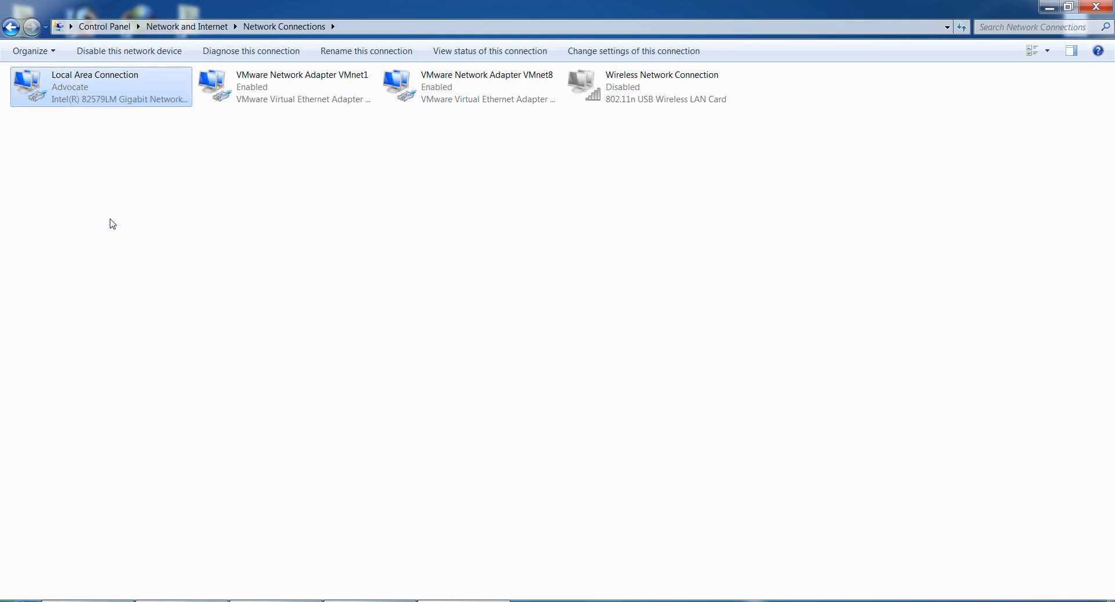
double_click(94, 75)
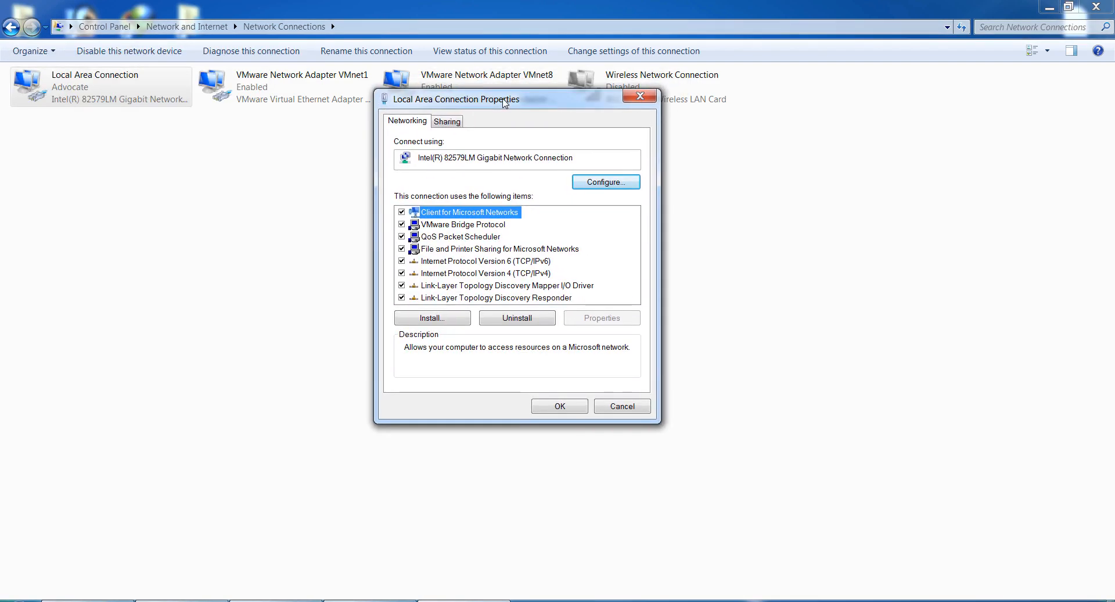
mouse_move(498, 275)
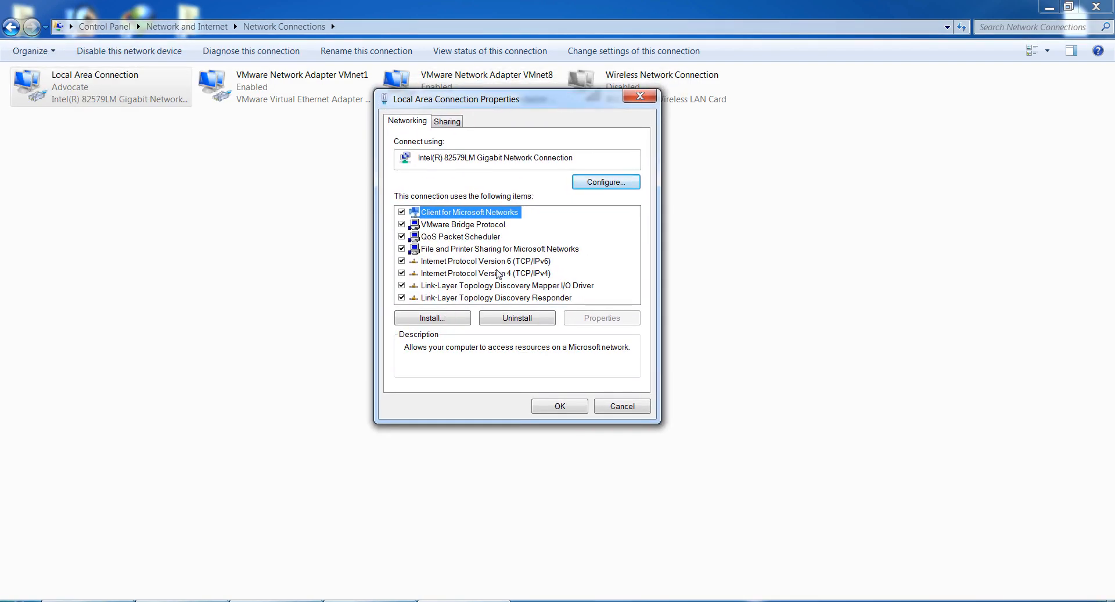
click(480, 273)
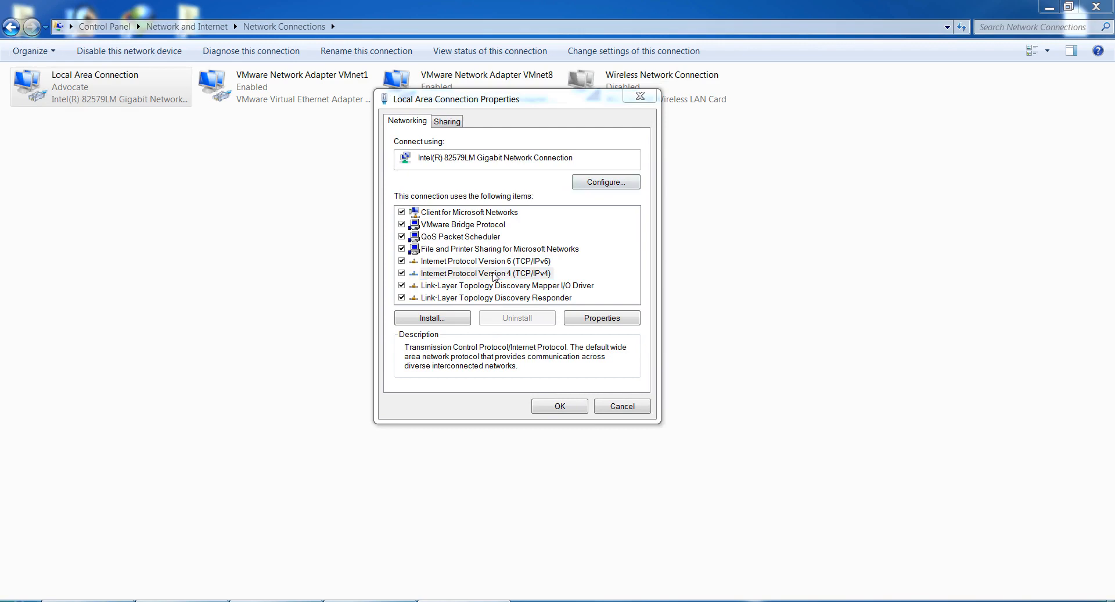
click(600, 317)
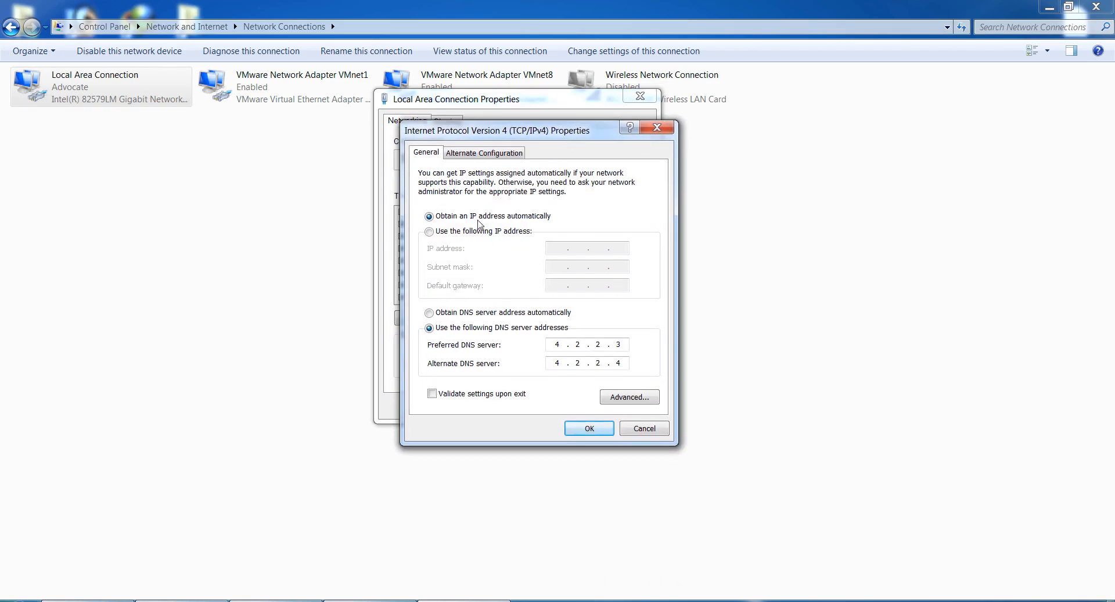
mouse_move(517, 224)
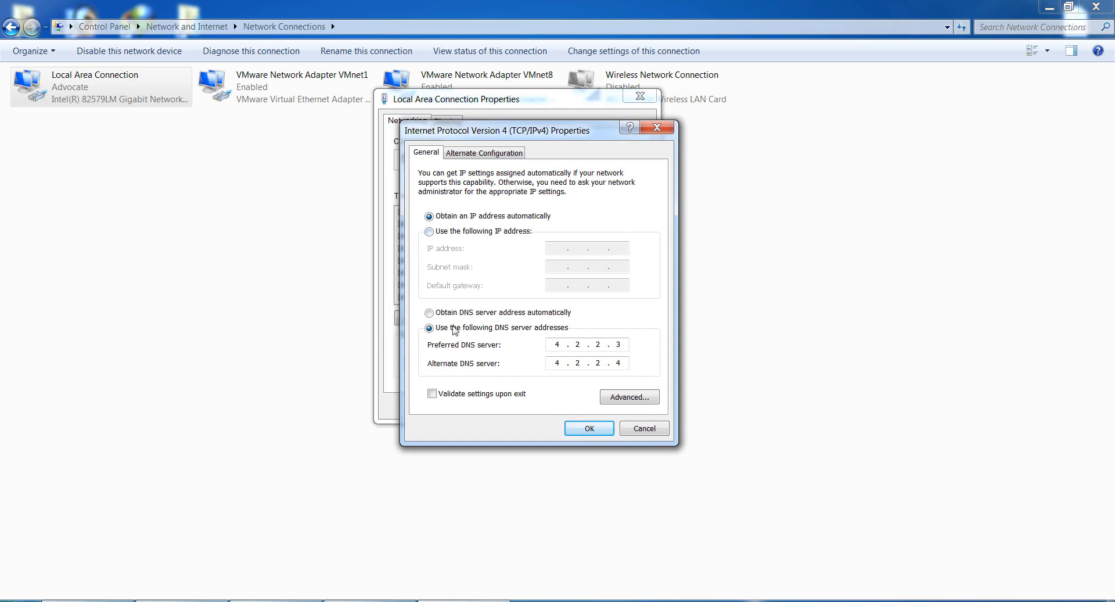
mouse_move(484, 322)
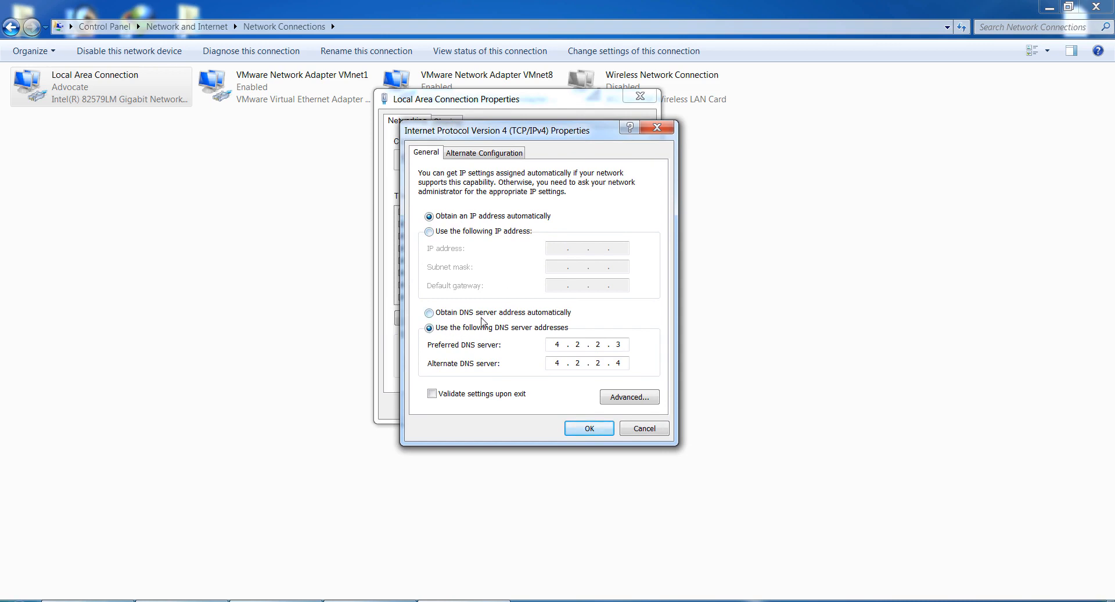
mouse_move(506, 325)
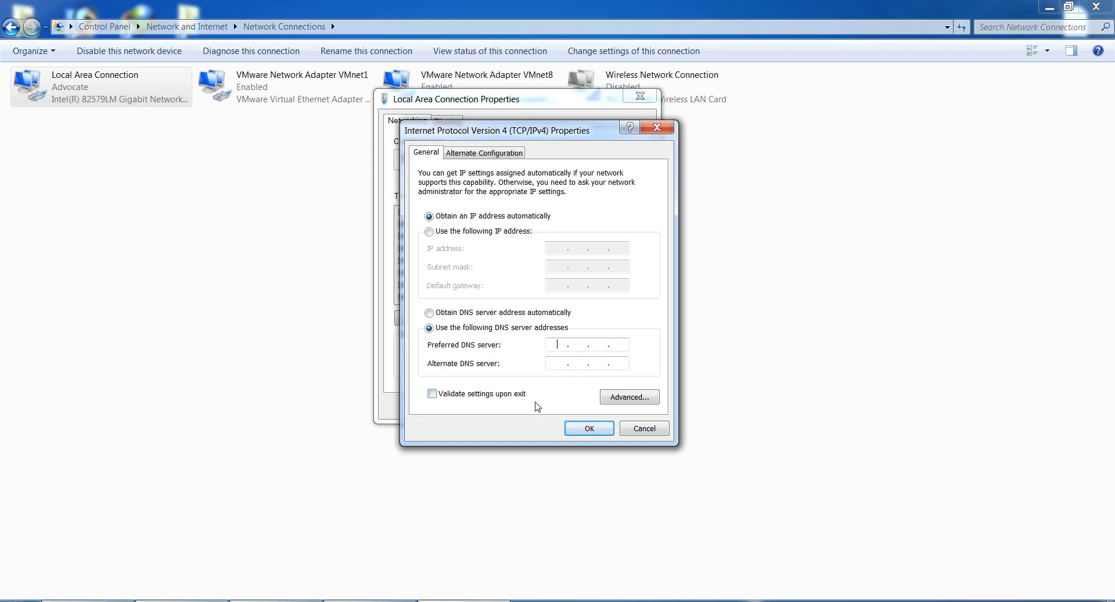
Step: Enter preferred DNS 8.8.8.8 and alternate 8.8.4.4, then confirm and close the connection properties
text(8)
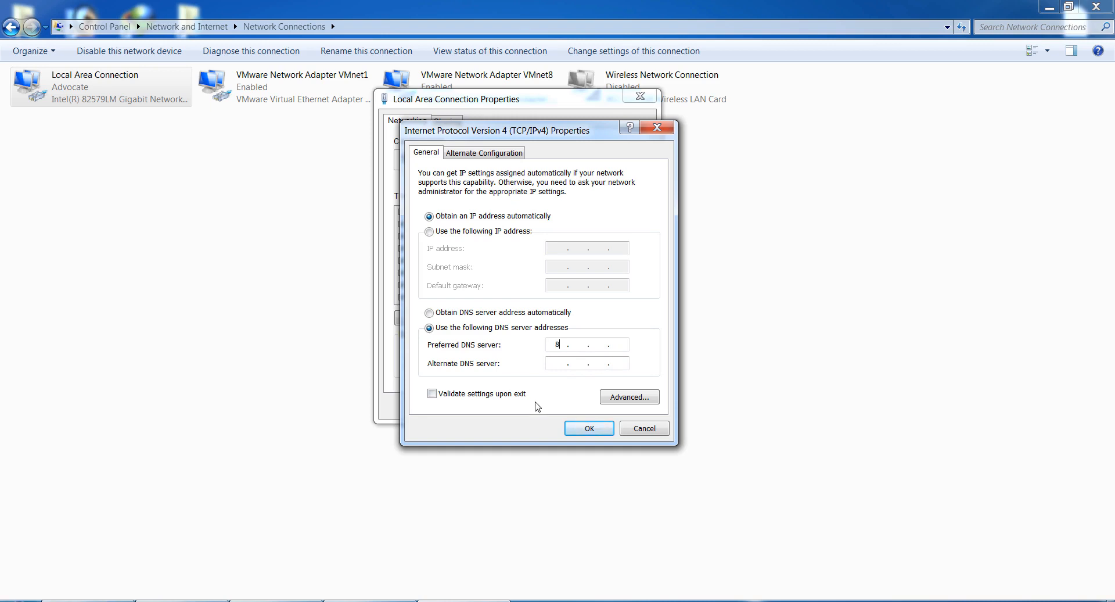
text(8.8.8)
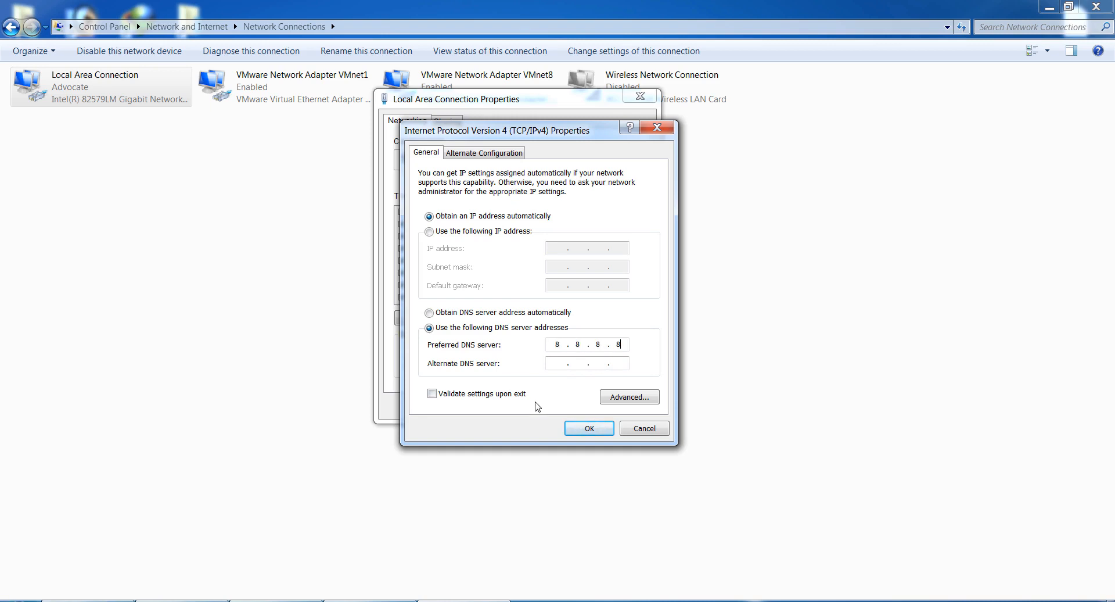
click(586, 364)
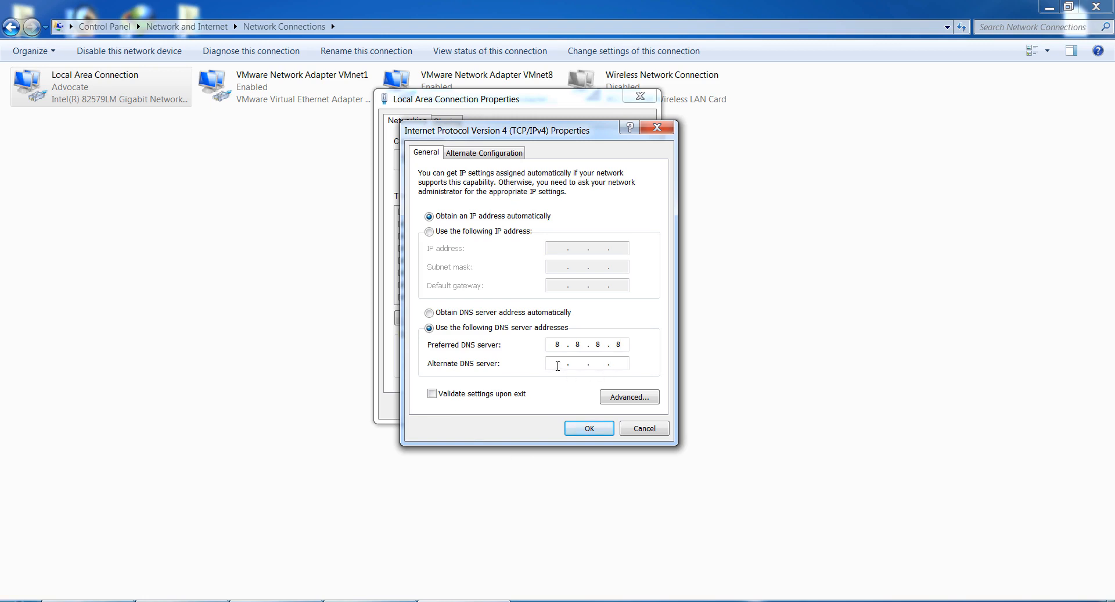
text(8.8.4.4)
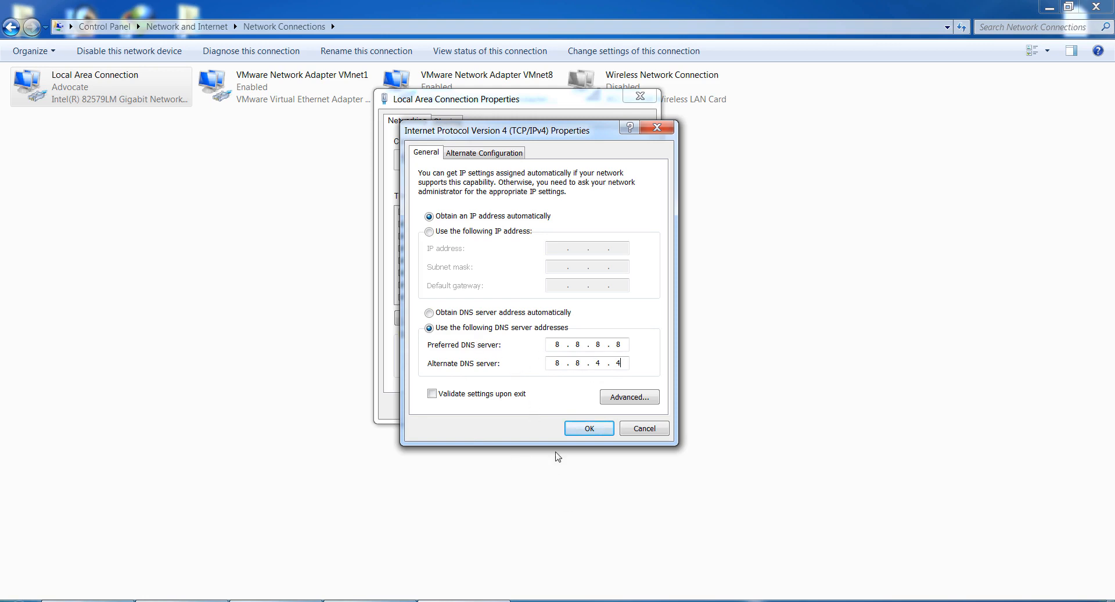
click(589, 428)
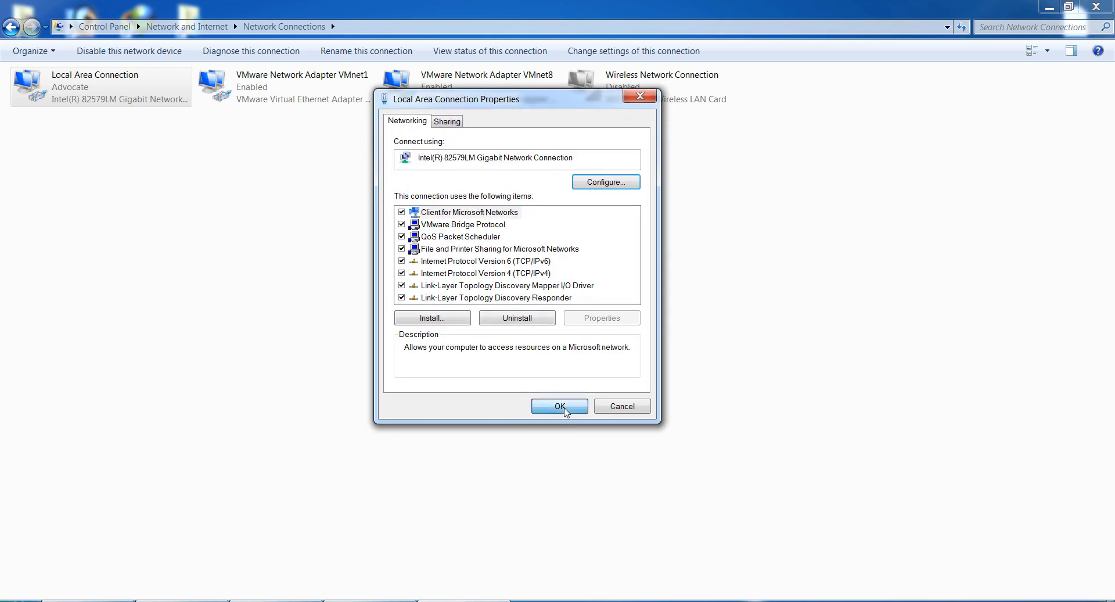
click(558, 407)
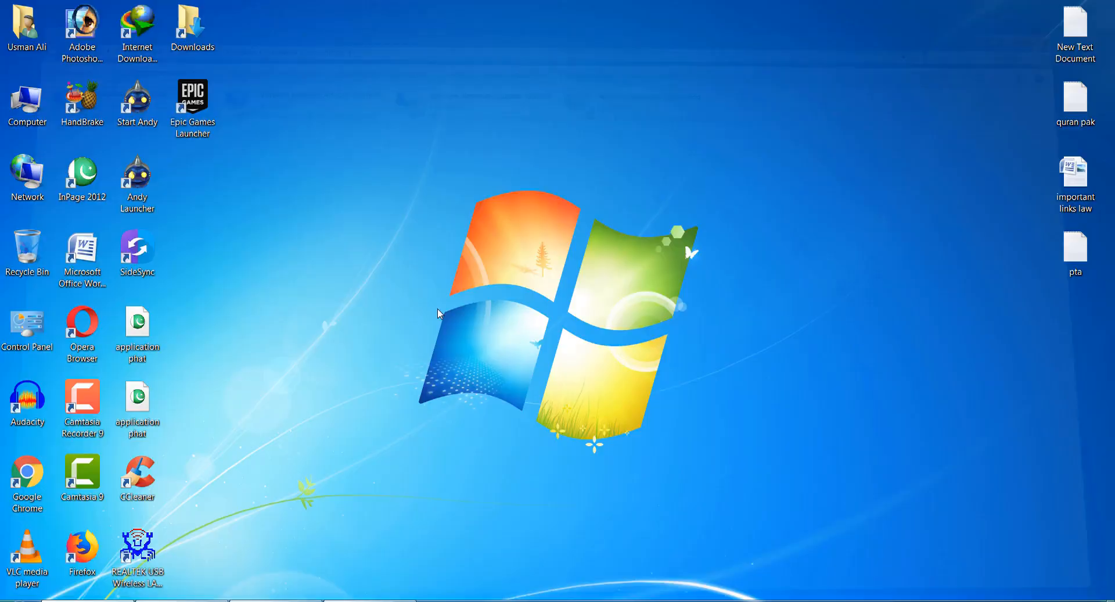
mouse_move(322, 327)
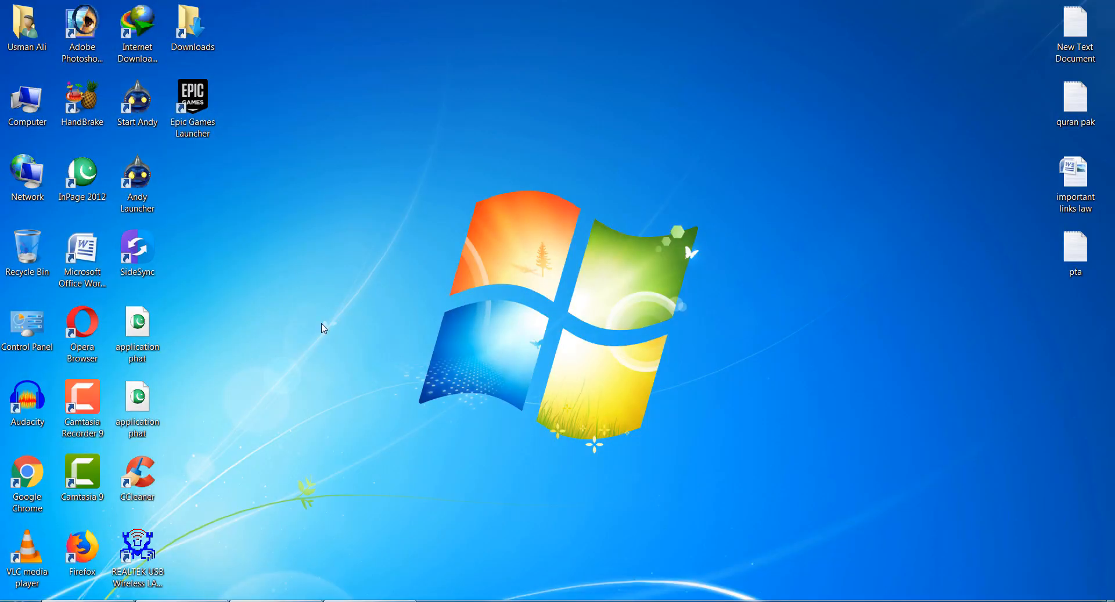
mouse_move(114, 514)
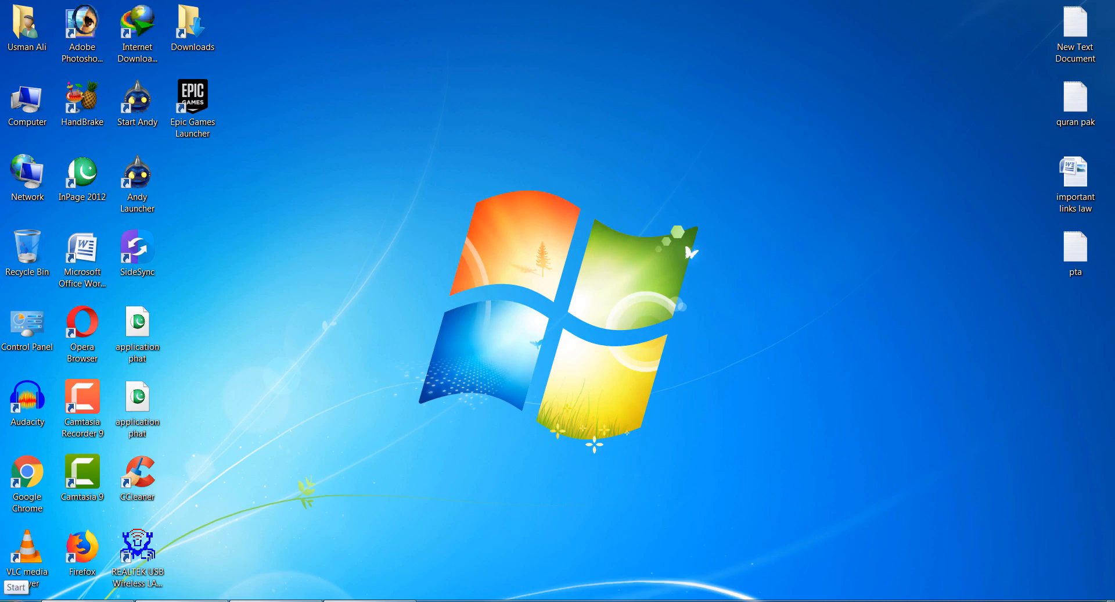
Step: Search 'com' in Start, run Command Prompt as administrator and accept the UAC prompt
click(15, 587)
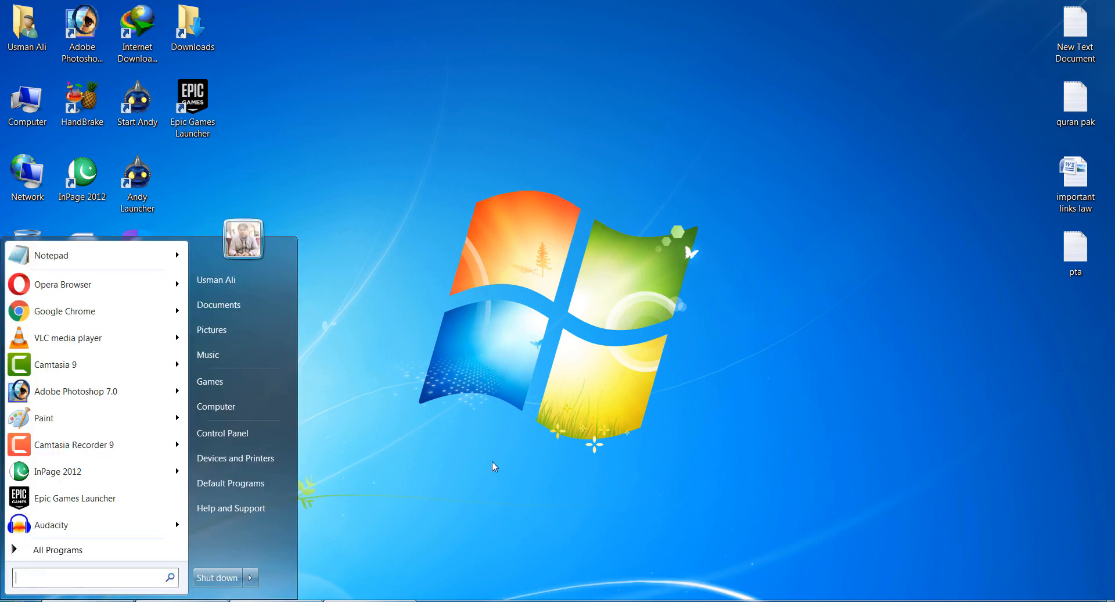
text(com)
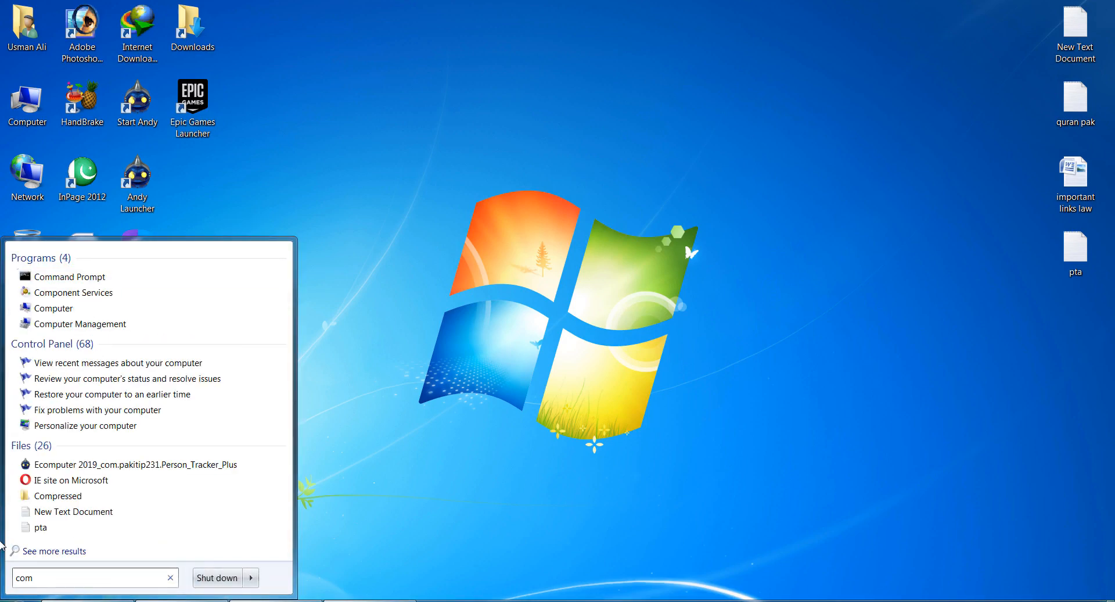
right_click(67, 277)
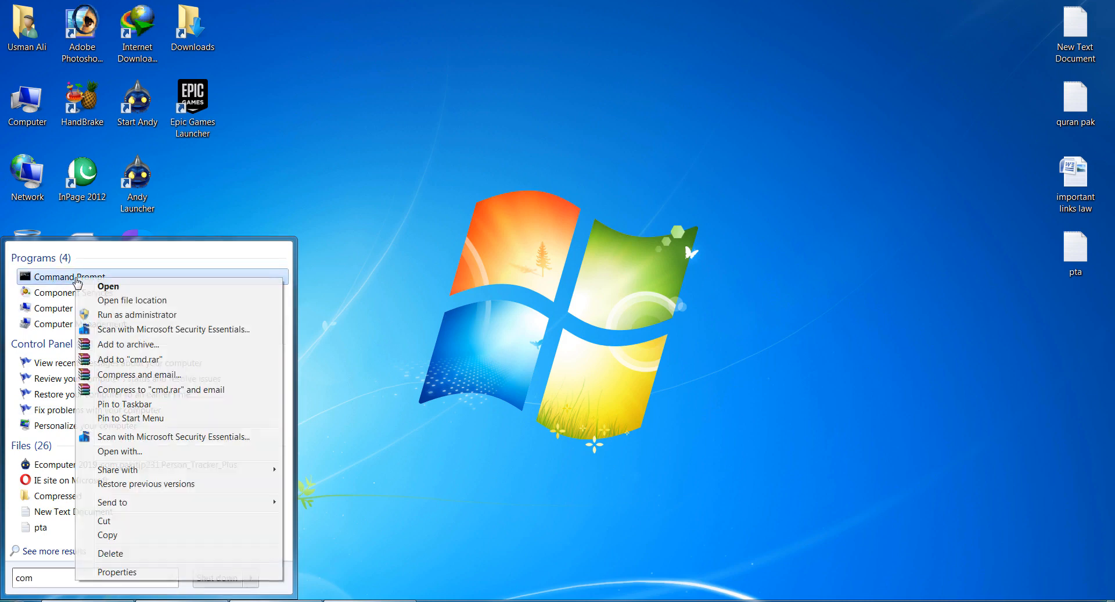
mouse_move(119, 315)
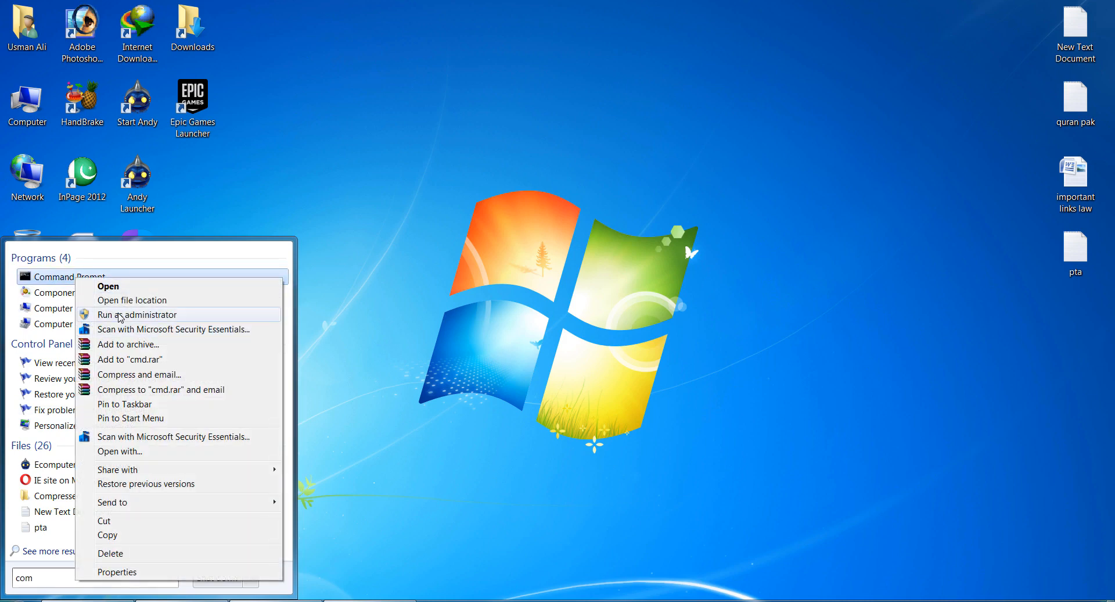
click(419, 338)
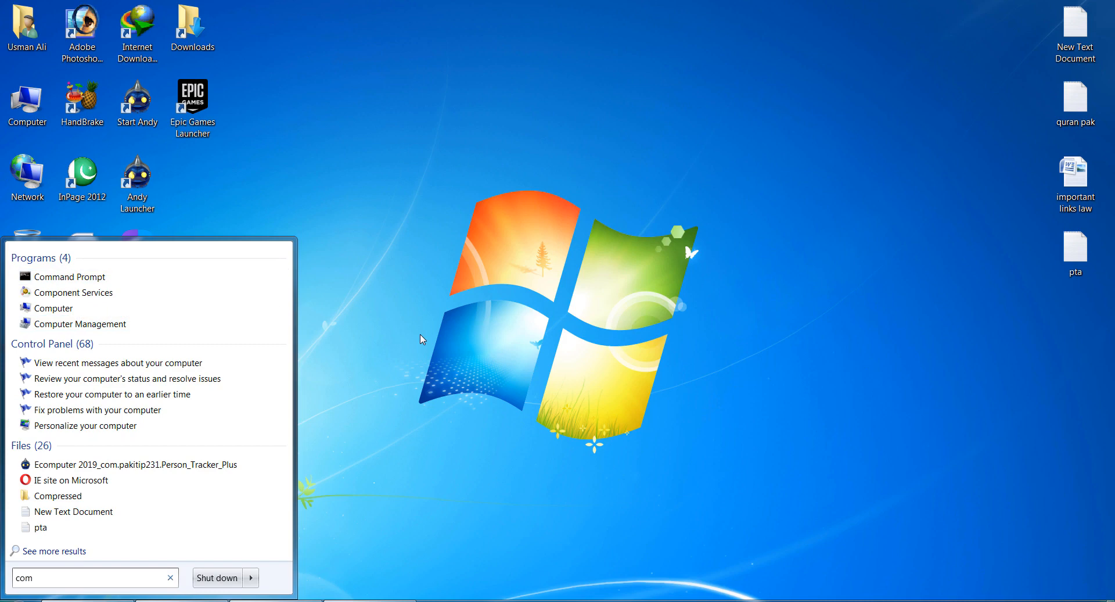
click(71, 277)
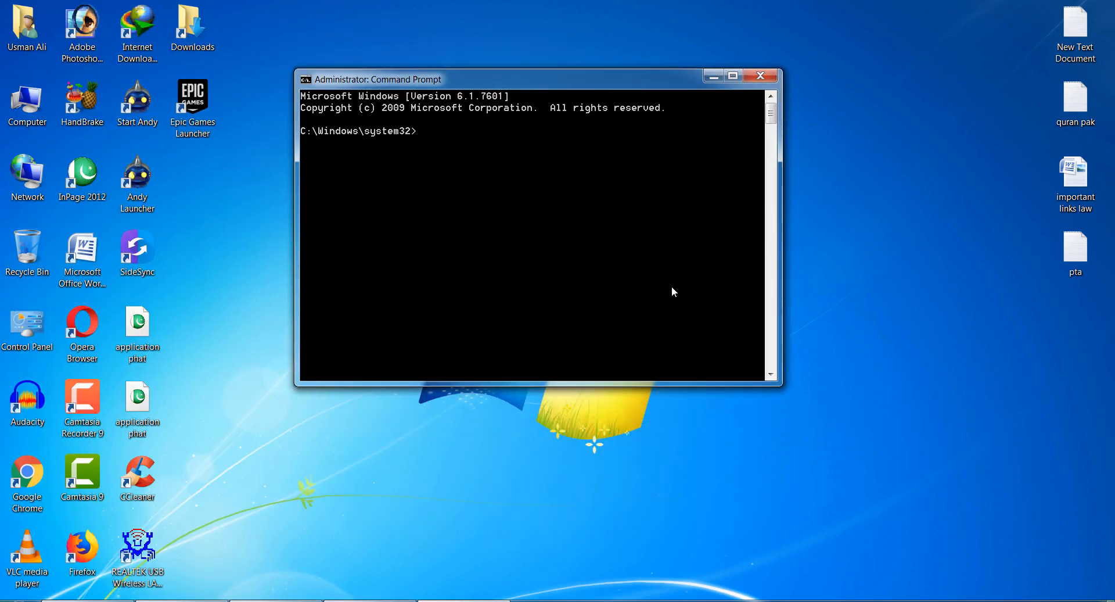
mouse_move(816, 278)
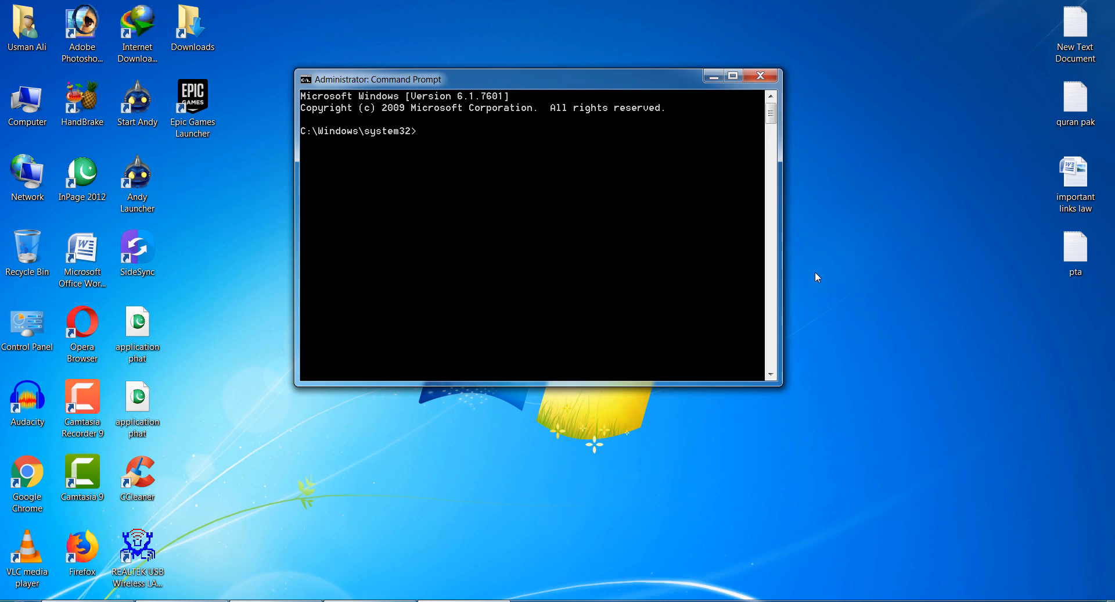
Step: Run ipconfig to list adapter addresses such as 192.168.68.1 and 192.168.126.1
text(ipc)
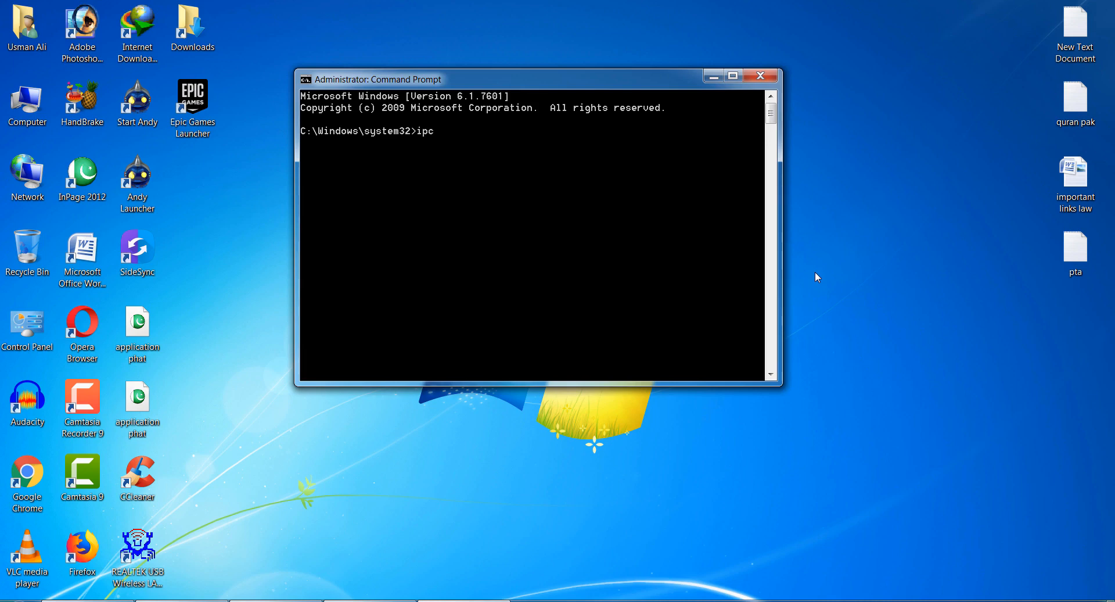
text(onfig)
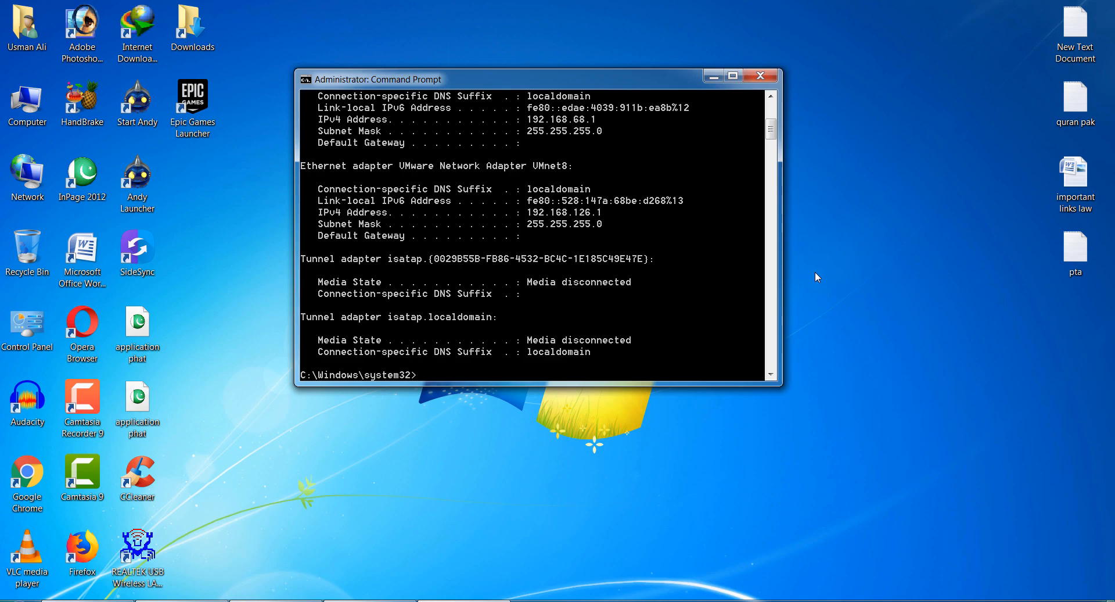
mouse_move(363, 222)
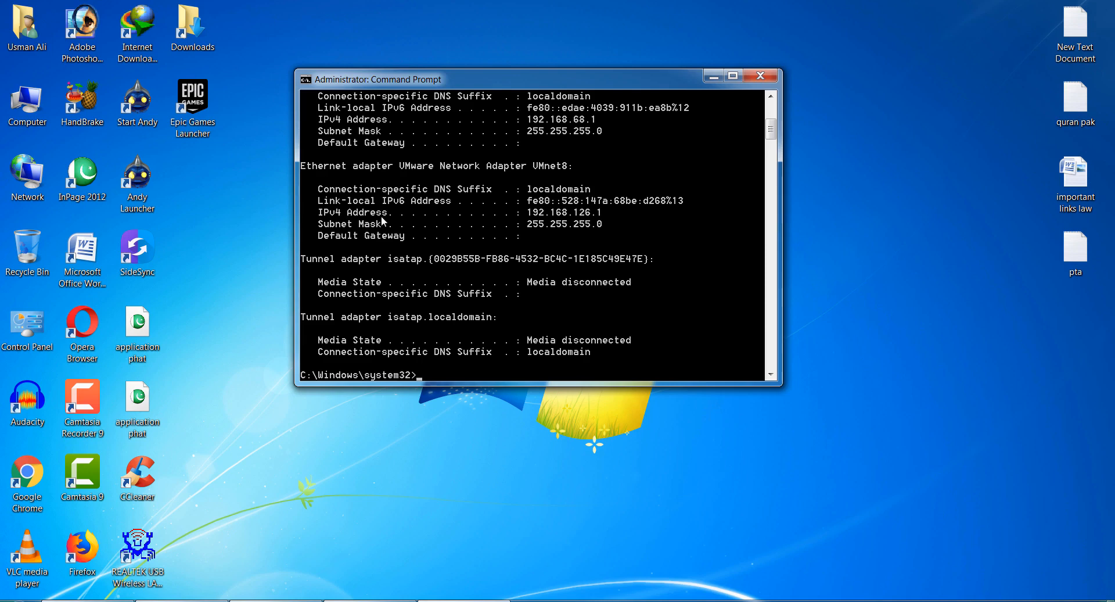
mouse_move(535, 225)
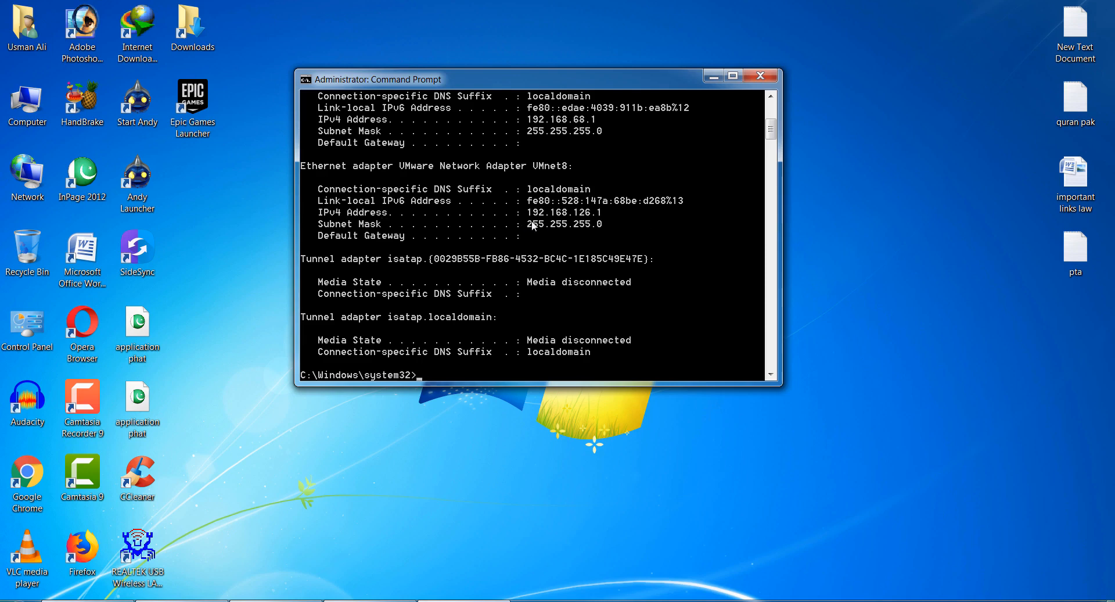
mouse_move(568, 223)
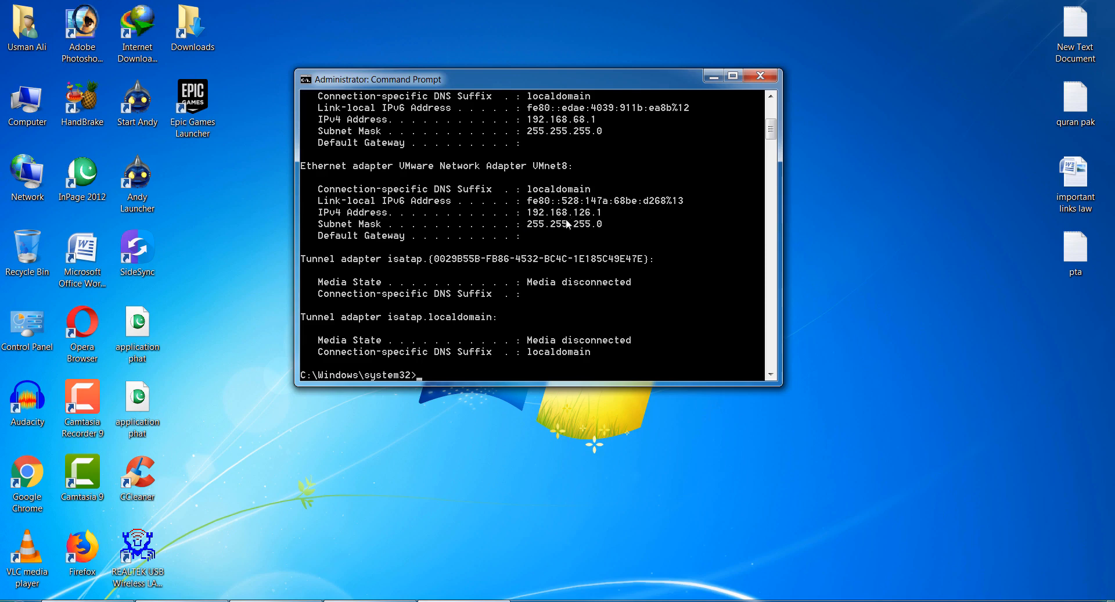
mouse_move(576, 222)
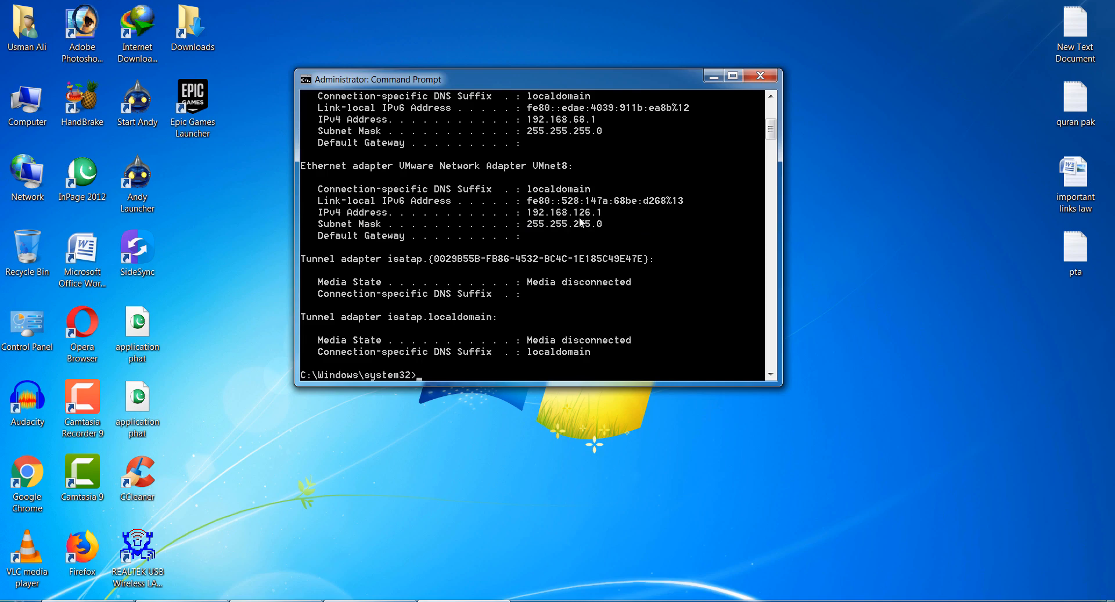
mouse_move(676, 525)
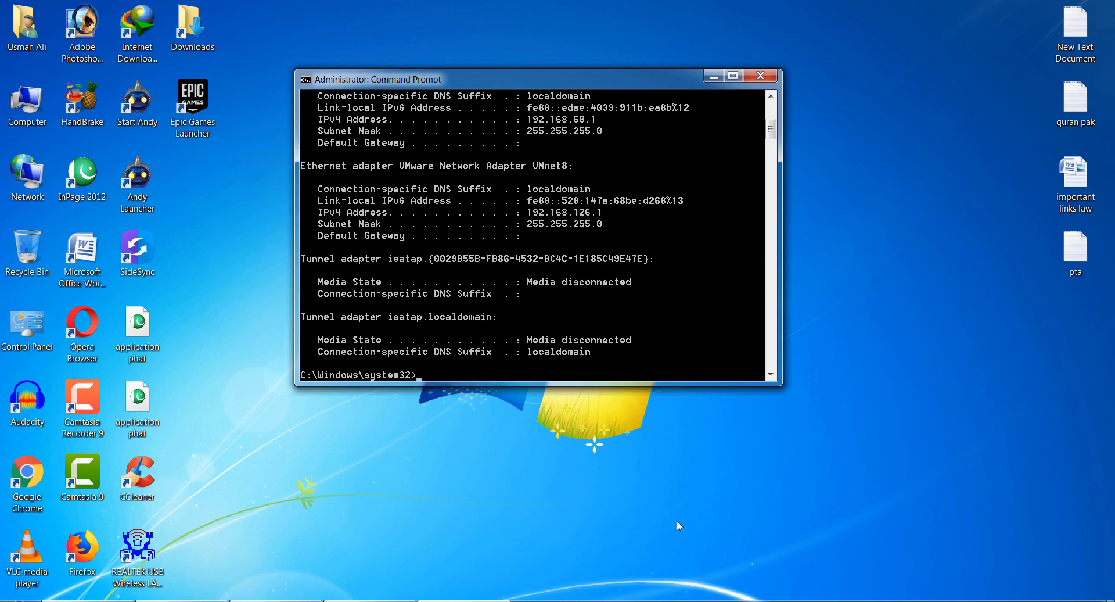
Step: Run ipconfig/release to drop the current IP addresses
text(i)
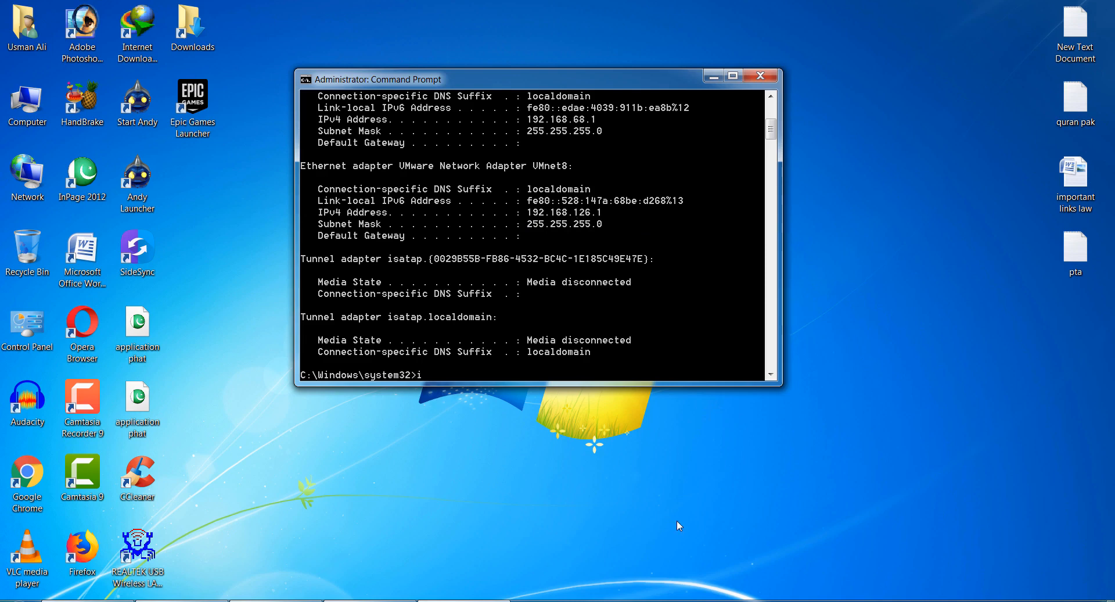
text(pcon)
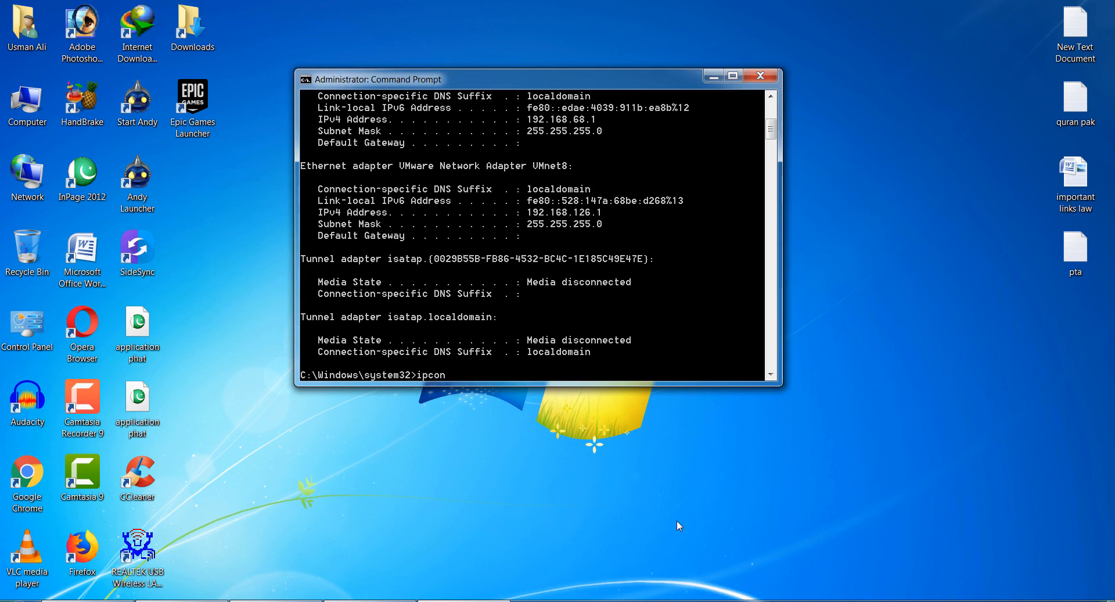
text(fig/)
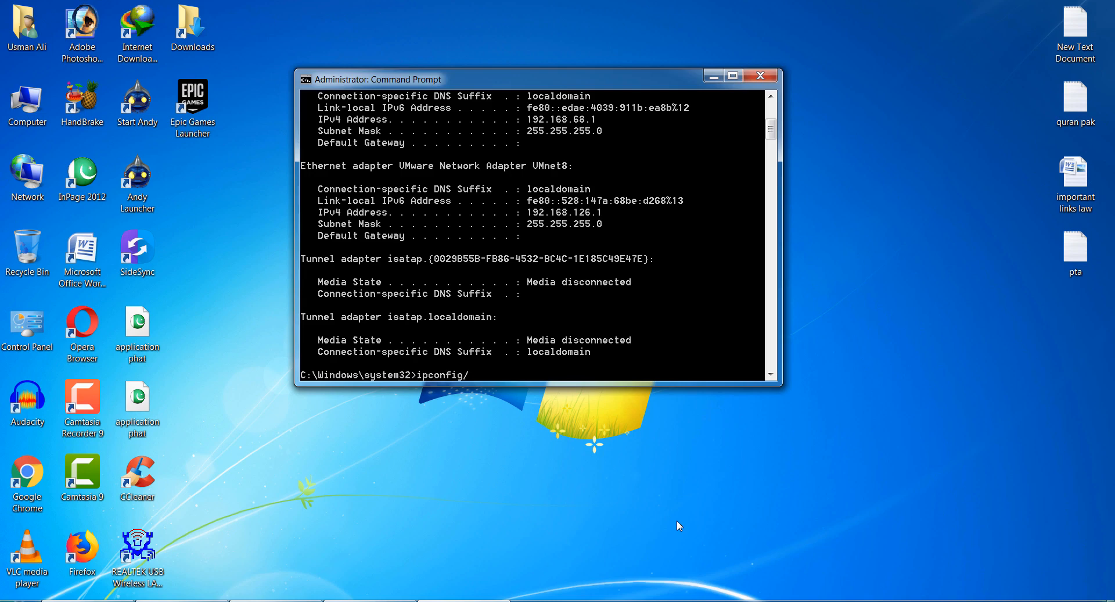
text(rele)
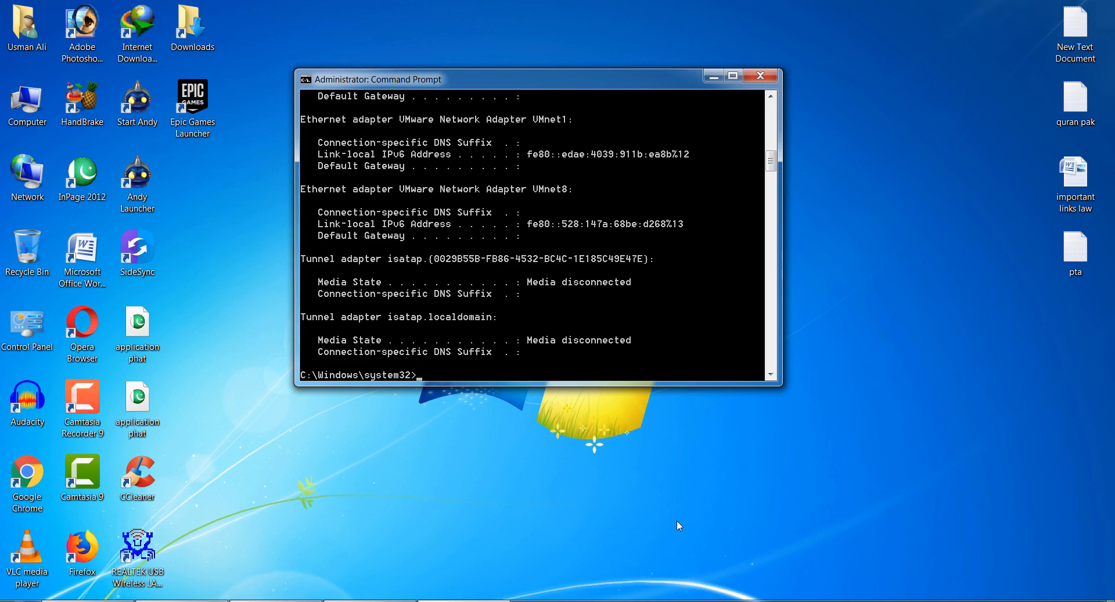
Step: Run ipconfig/renew to request new addresses, then close the Command Prompt window
text(ipconfi)
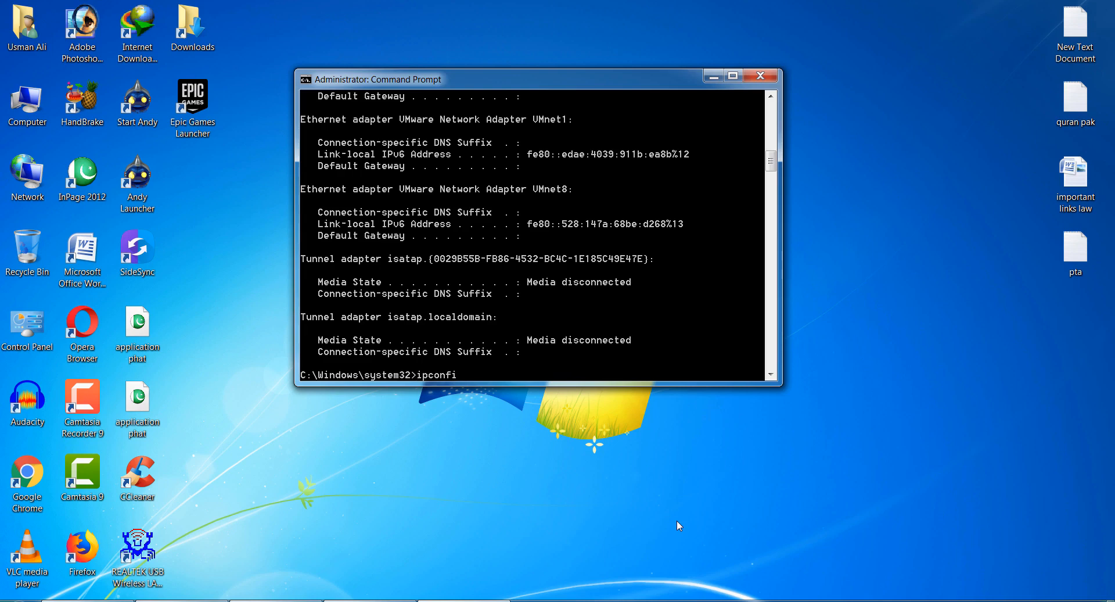
text(g/re)
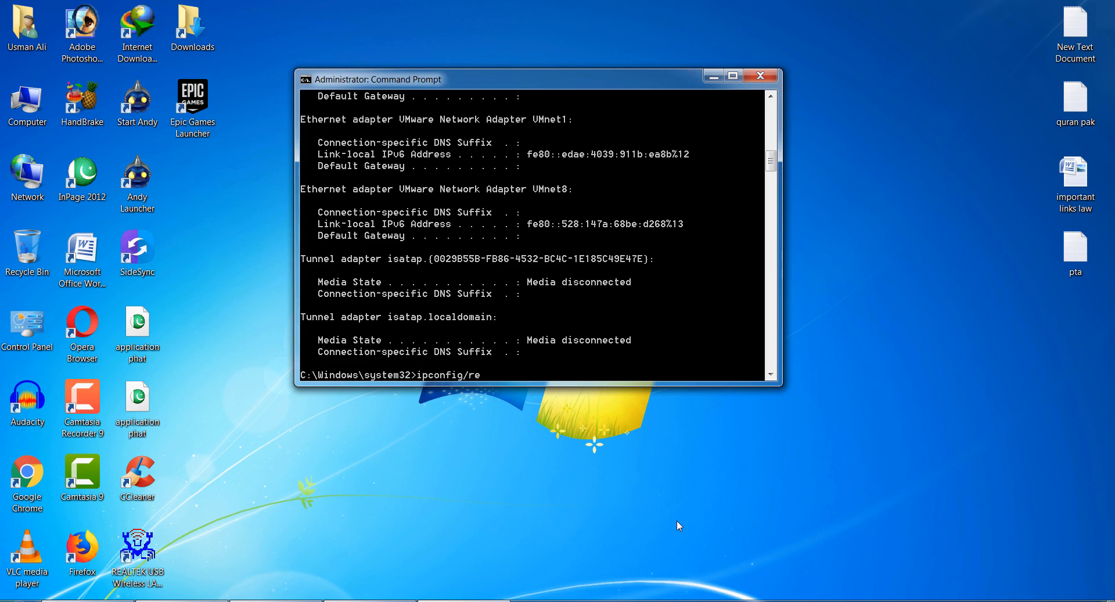
key(Return)
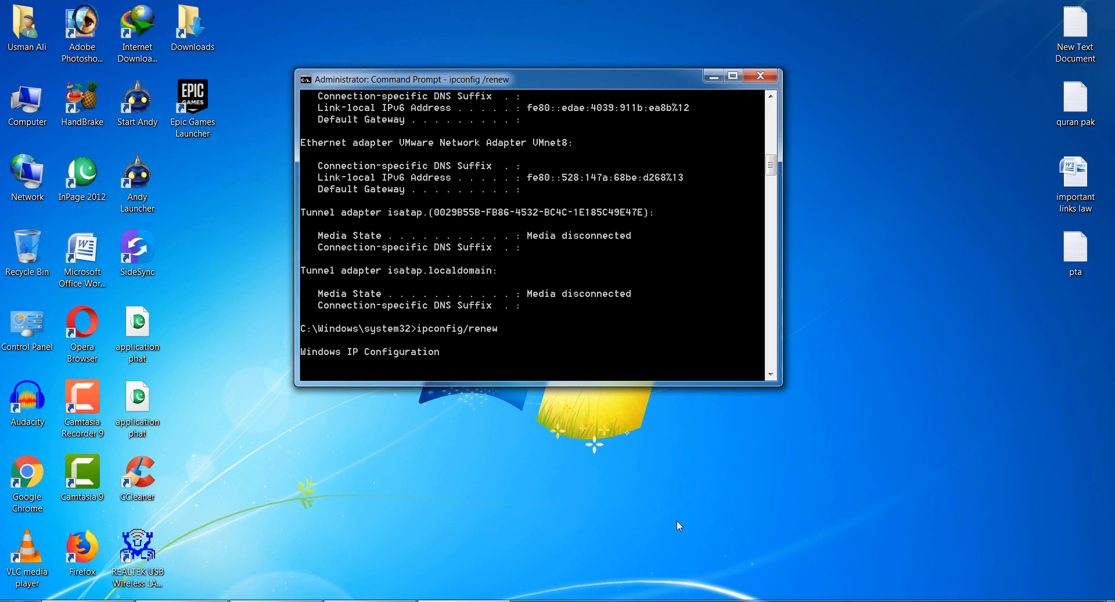
mouse_move(310, 365)
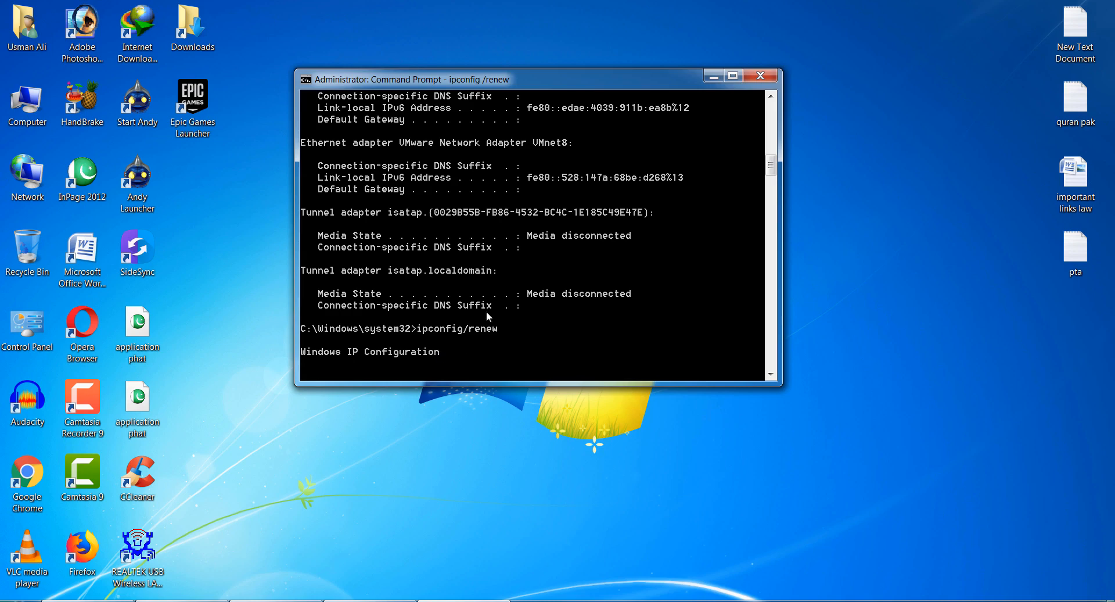
mouse_move(759, 76)
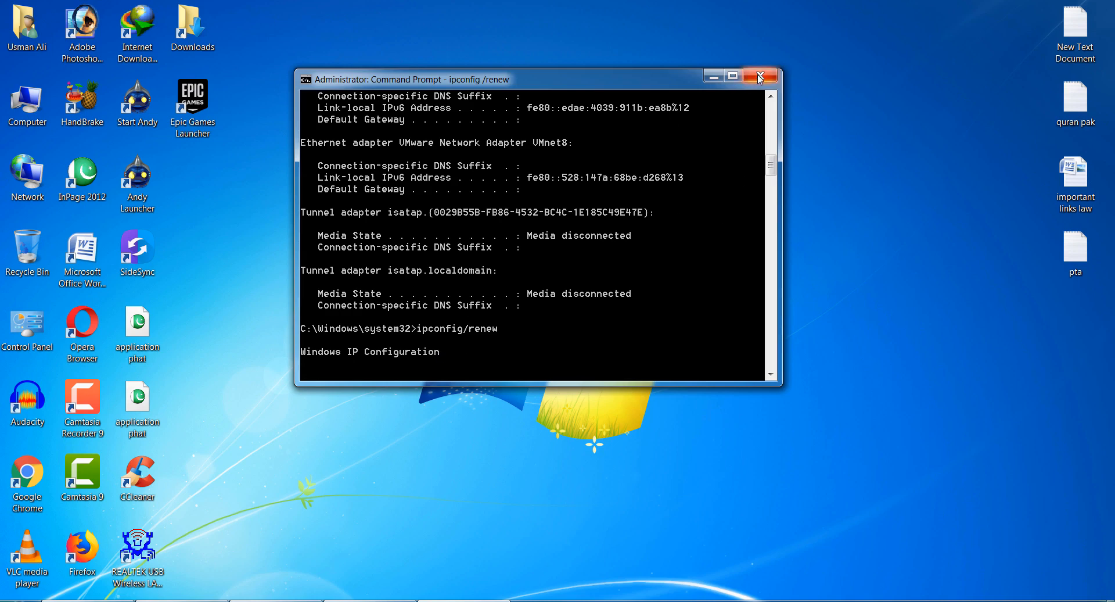
click(759, 77)
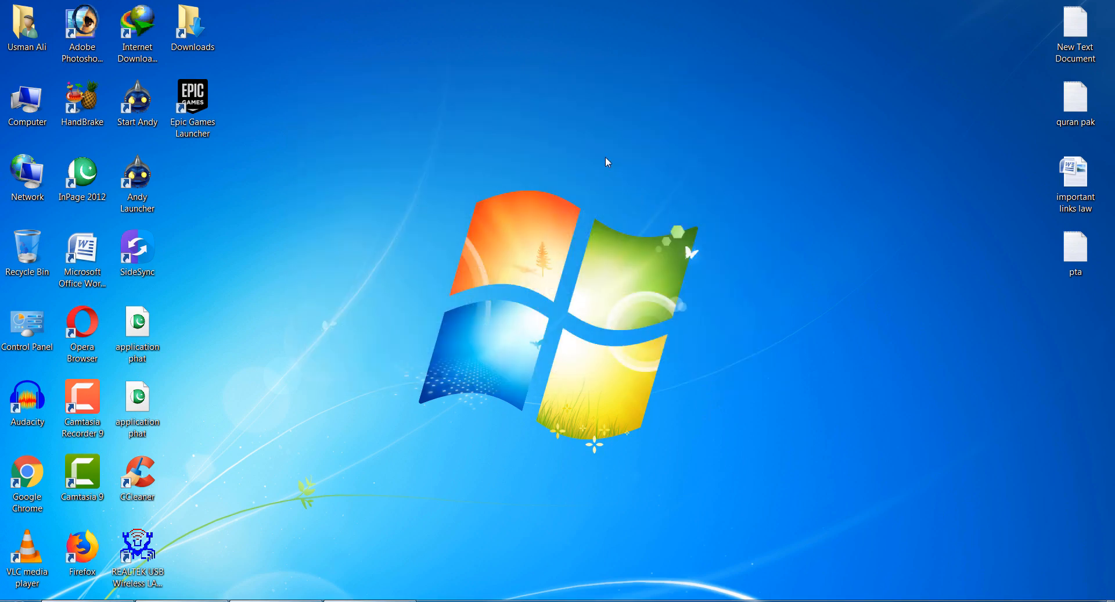
mouse_move(590, 245)
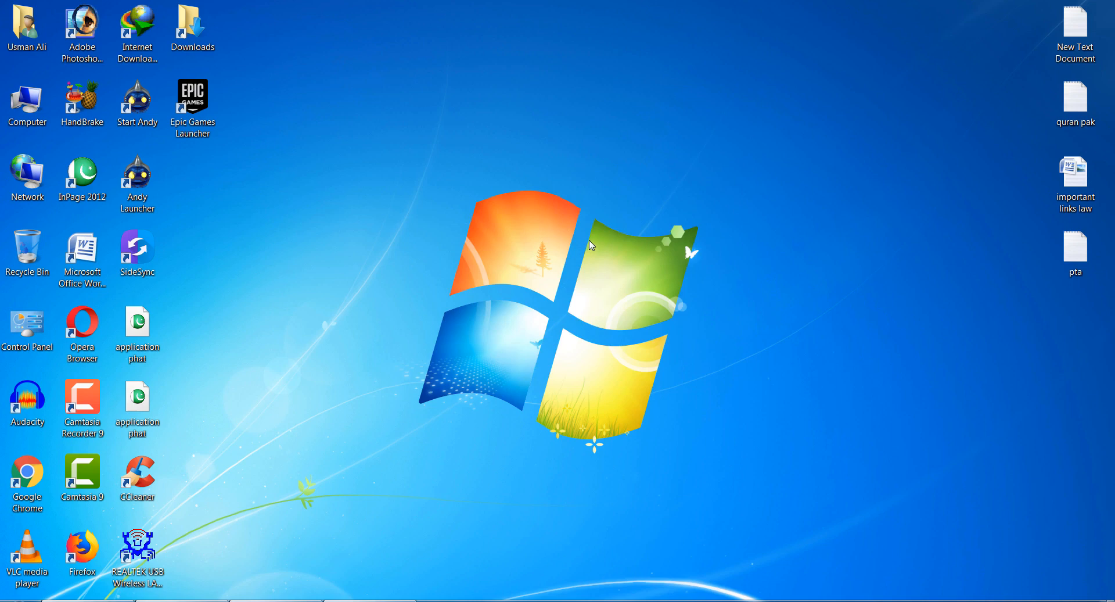
mouse_move(368, 245)
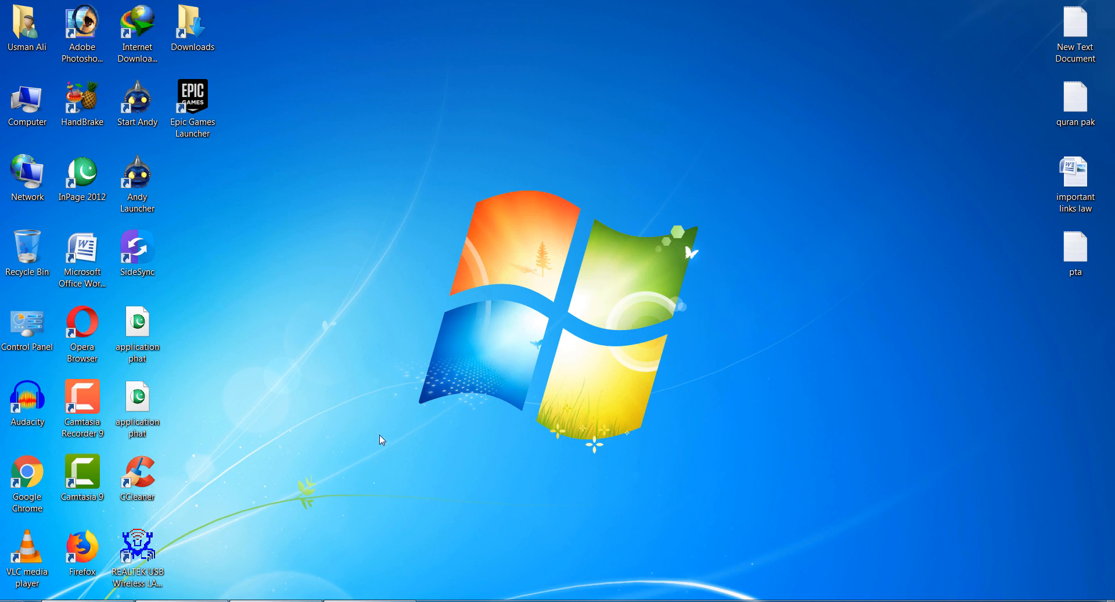
mouse_move(318, 179)
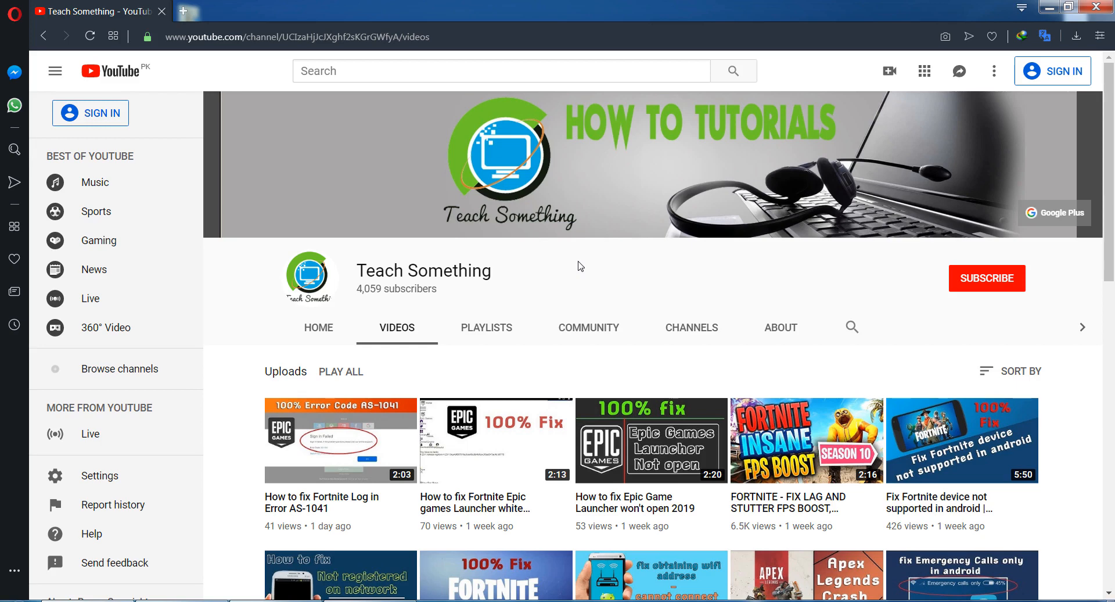
mouse_move(987, 282)
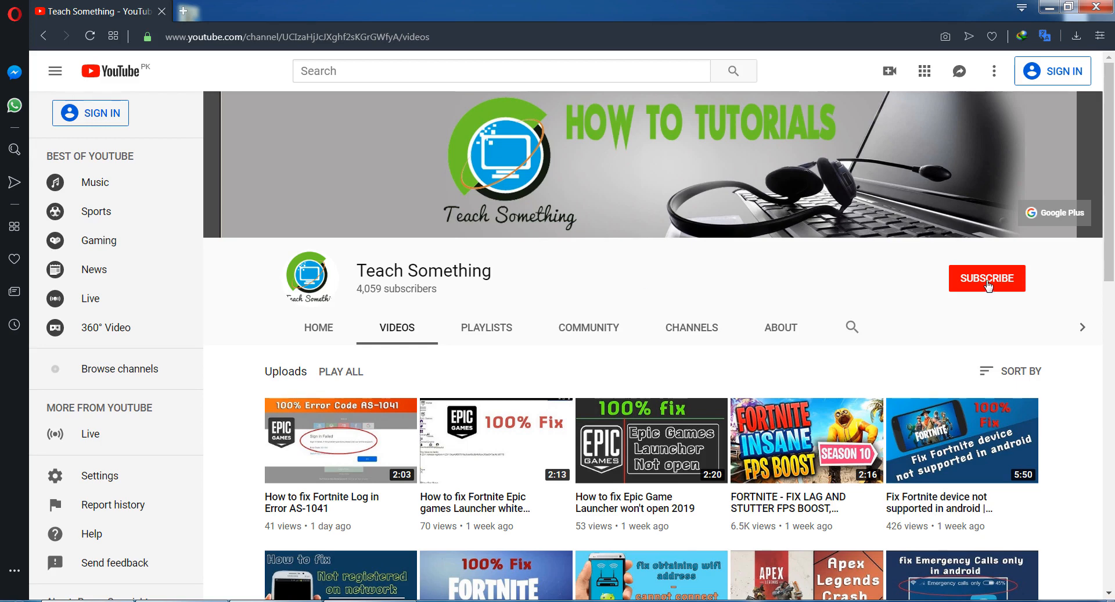